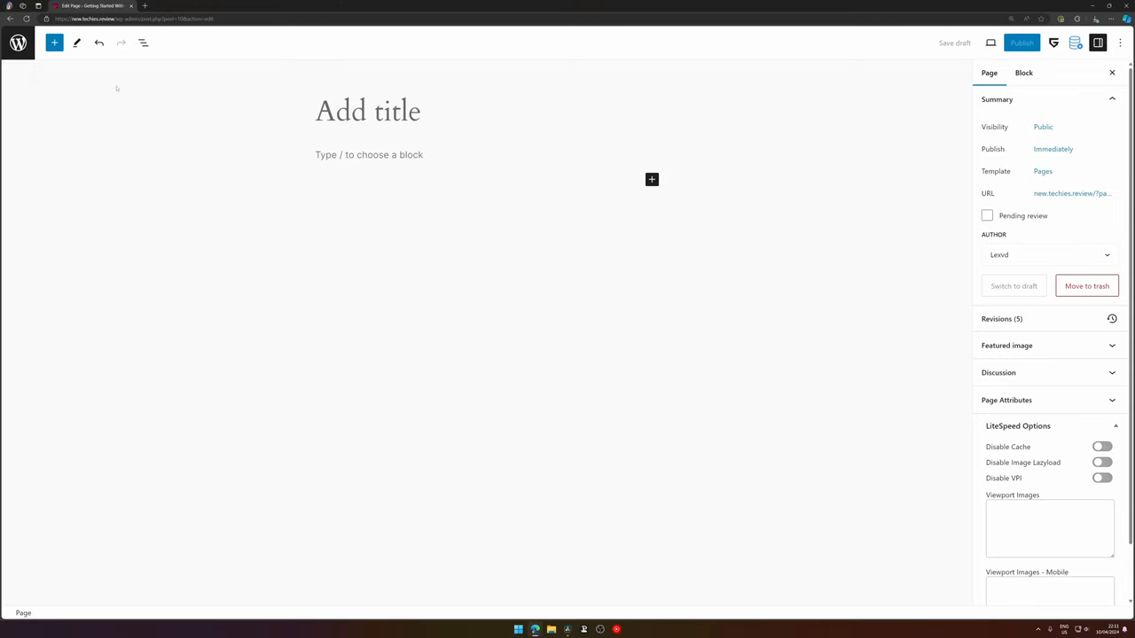
# - Insert a Greenshift Advanced Heading block in a container reading 'Heading'
pyautogui.click(54, 42)
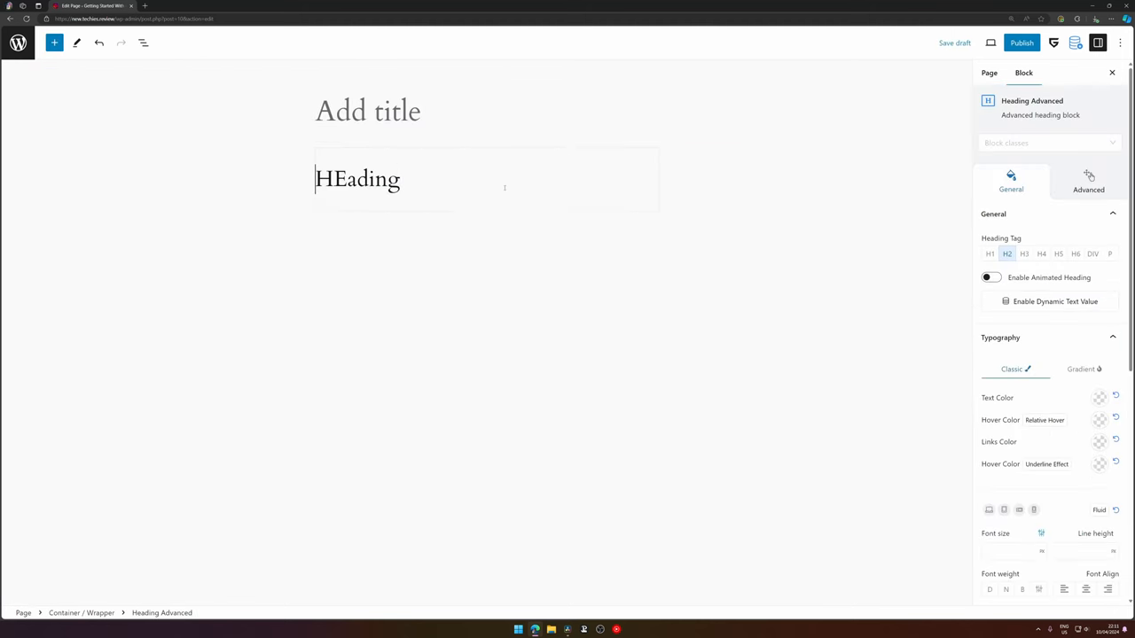
pyautogui.click(355, 178)
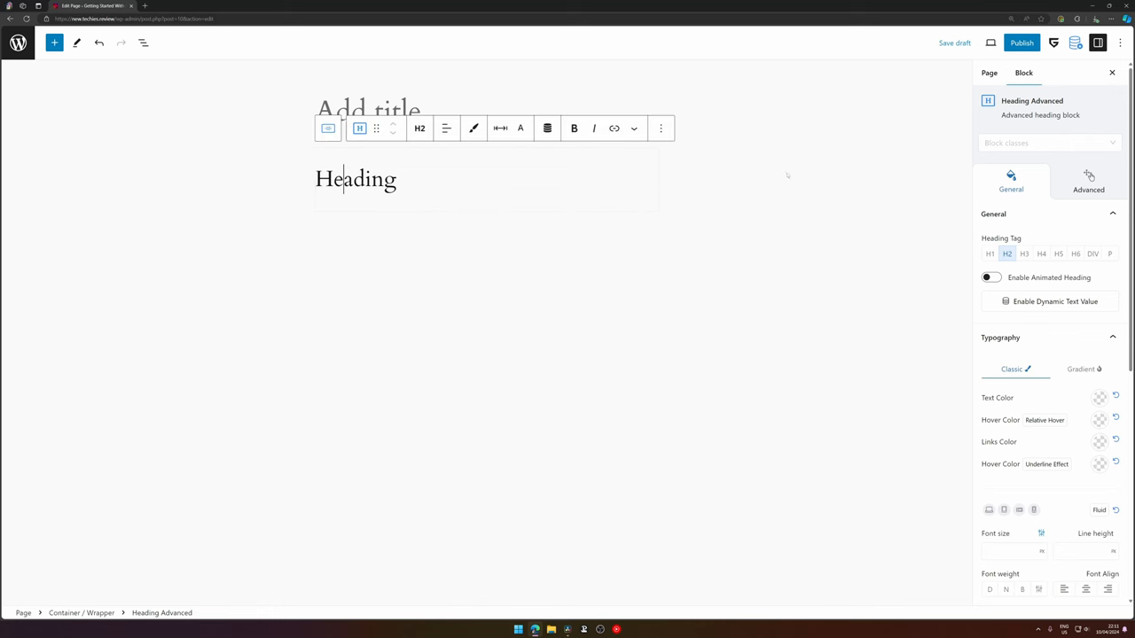
pyautogui.moveTo(1019, 187)
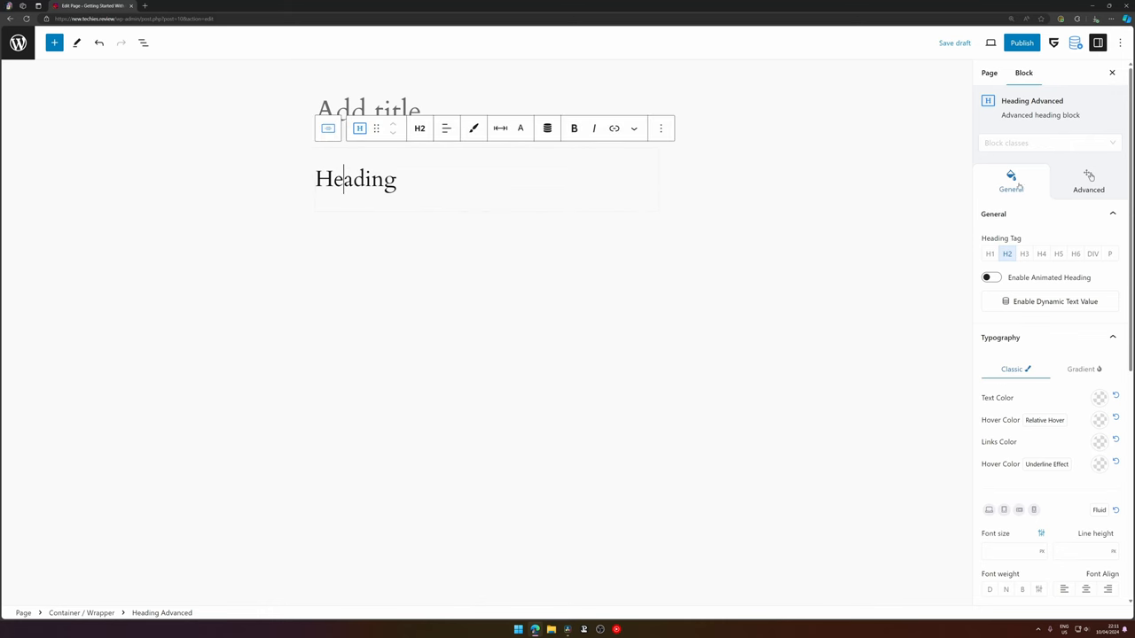
# - Set the heading's entrance animation type to Flip Up
pyautogui.click(1087, 181)
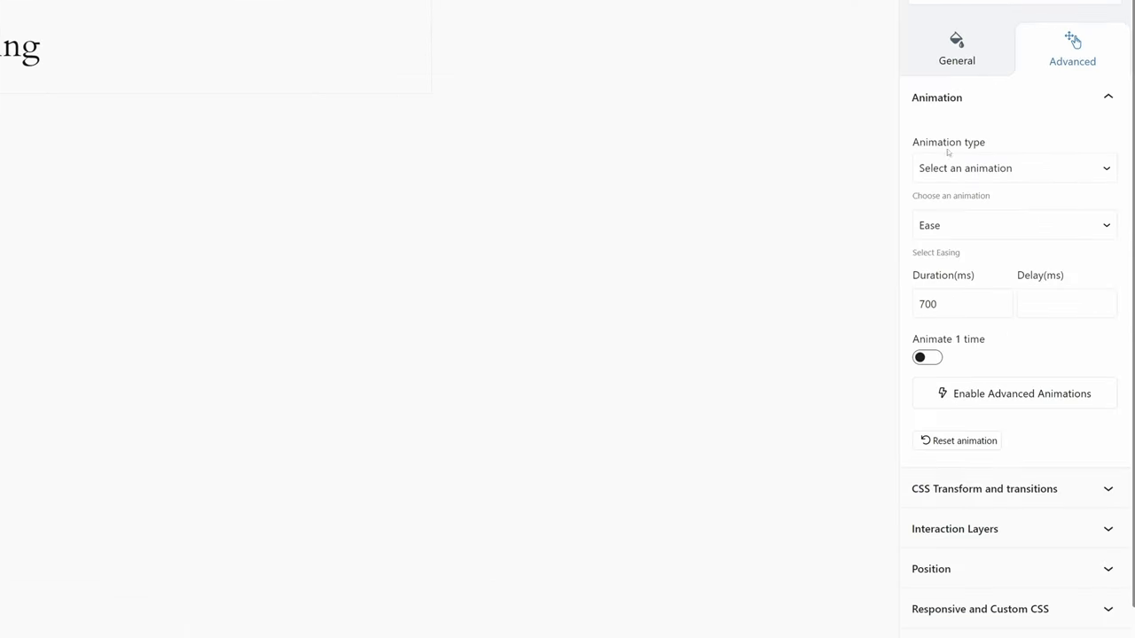
pyautogui.click(1014, 168)
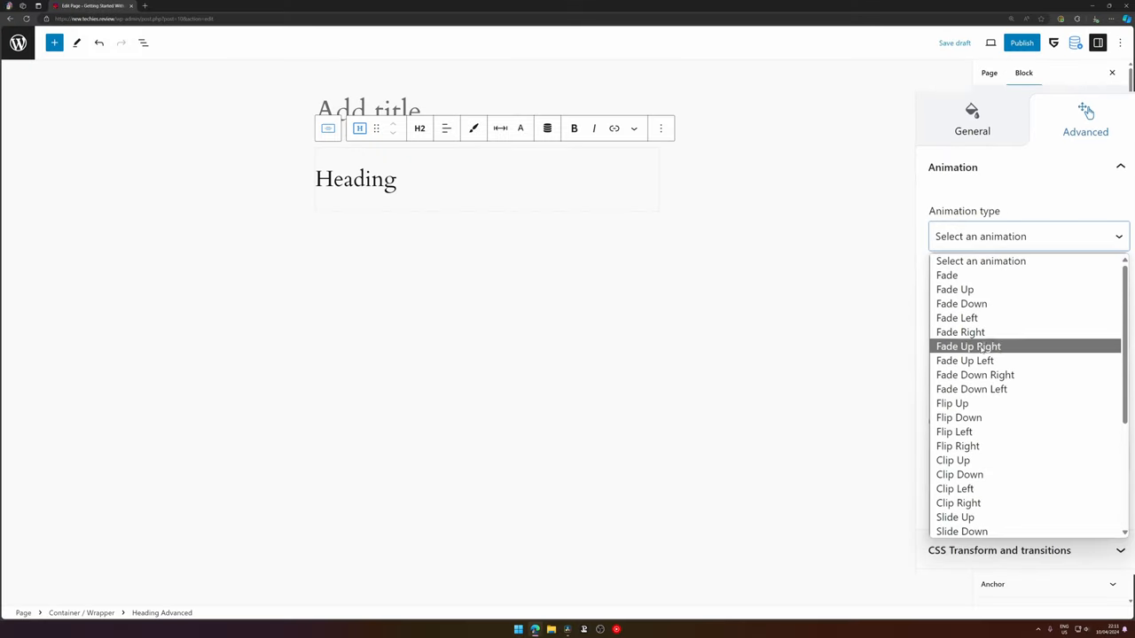
pyautogui.scroll(-3)
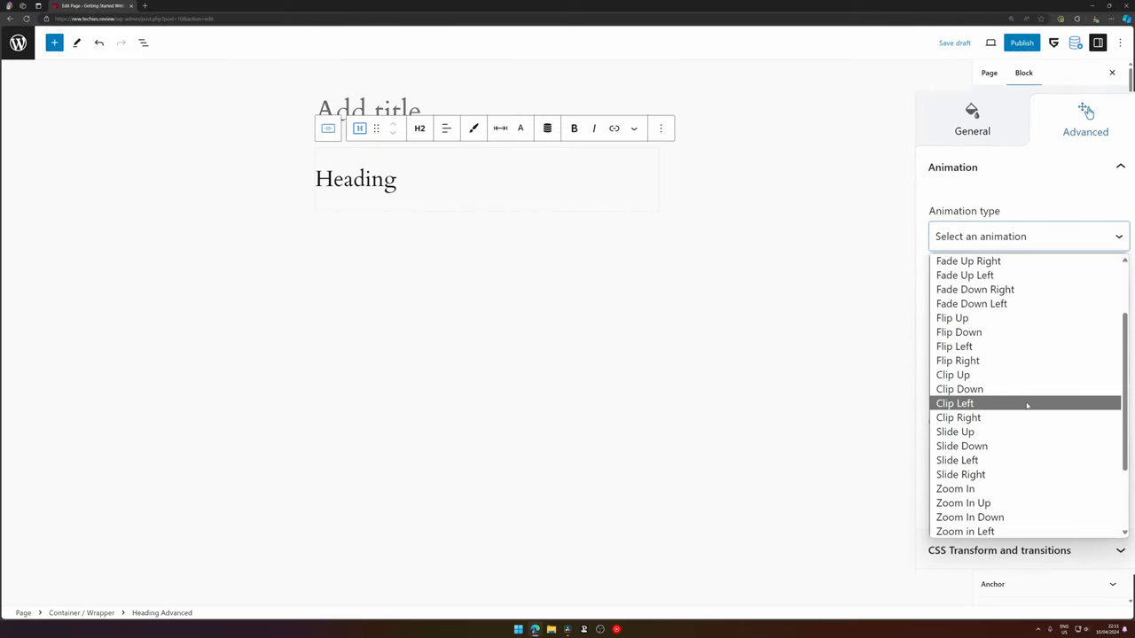
pyautogui.click(954, 403)
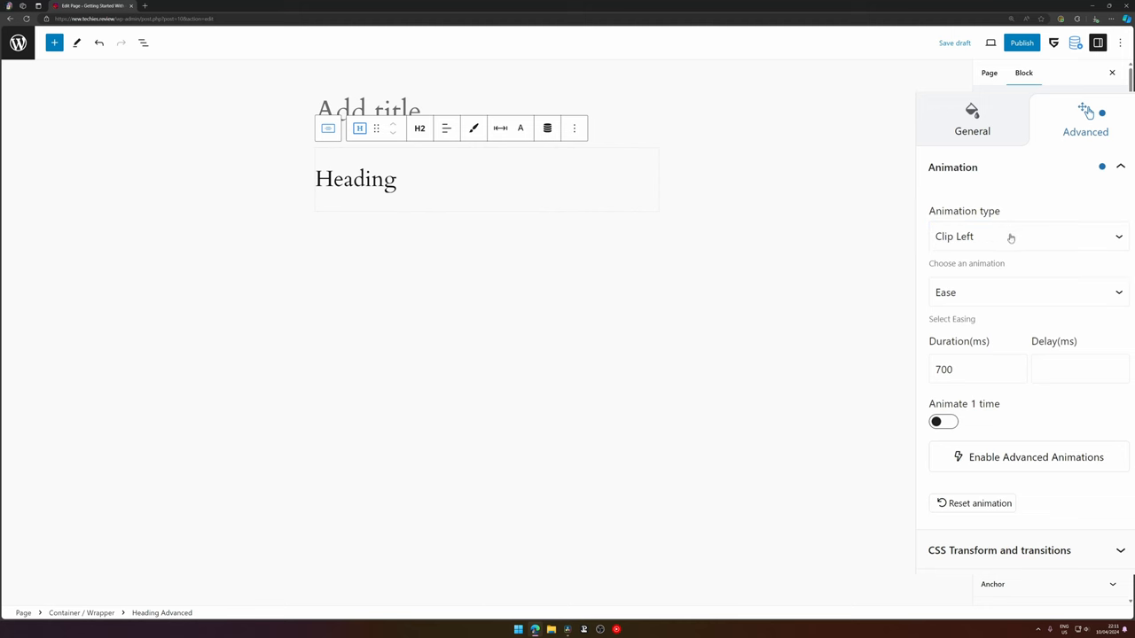
pyautogui.click(1028, 236)
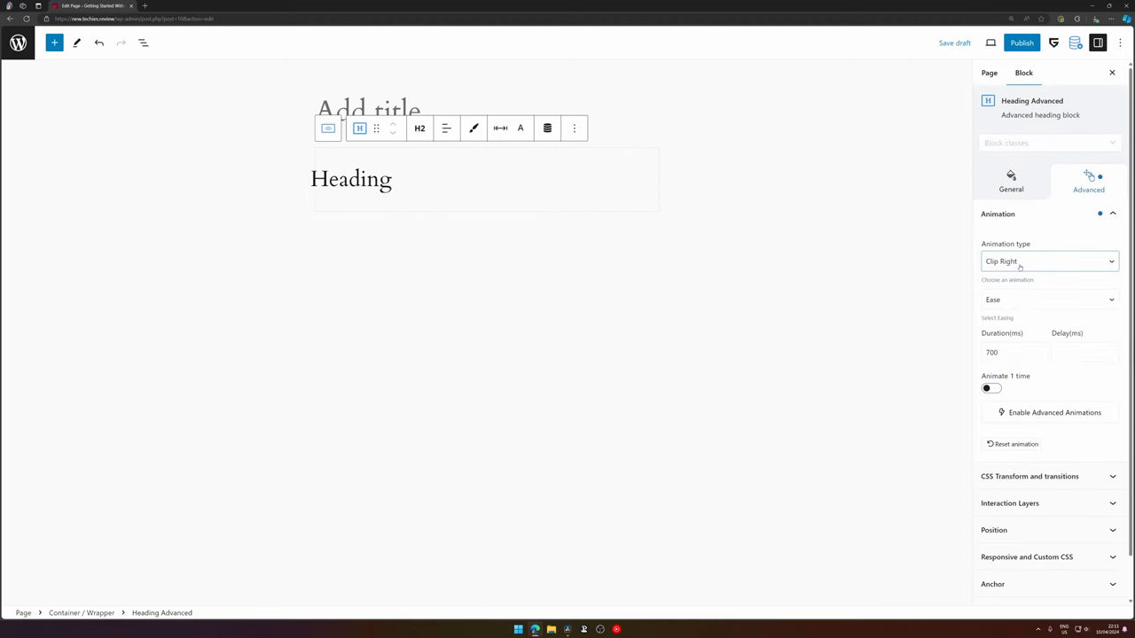
pyautogui.click(1049, 260)
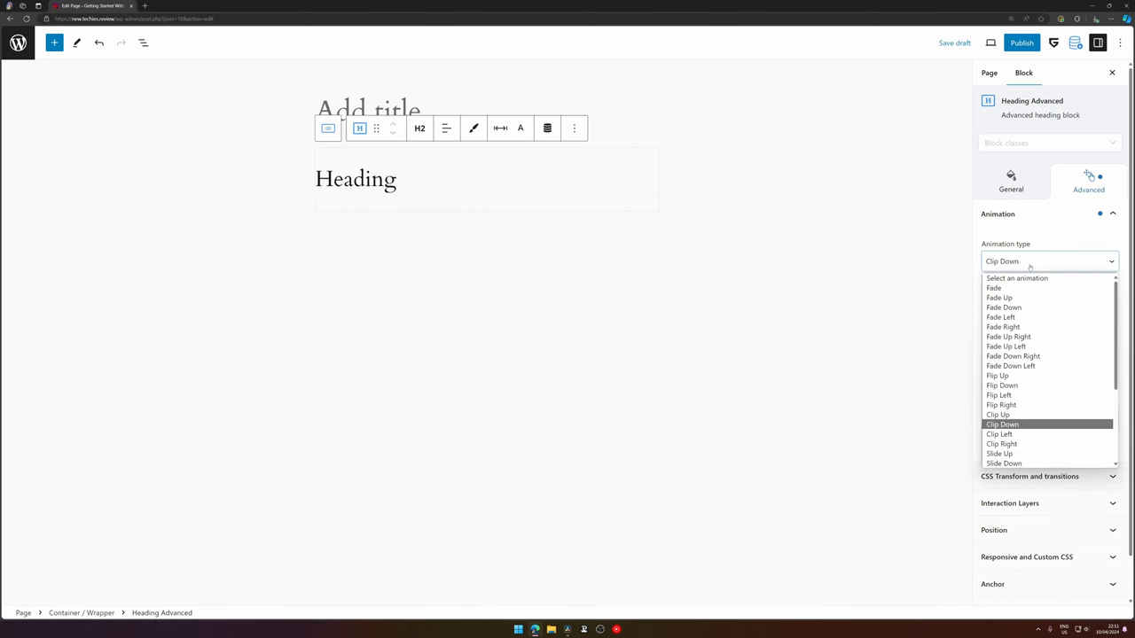
pyautogui.click(997, 375)
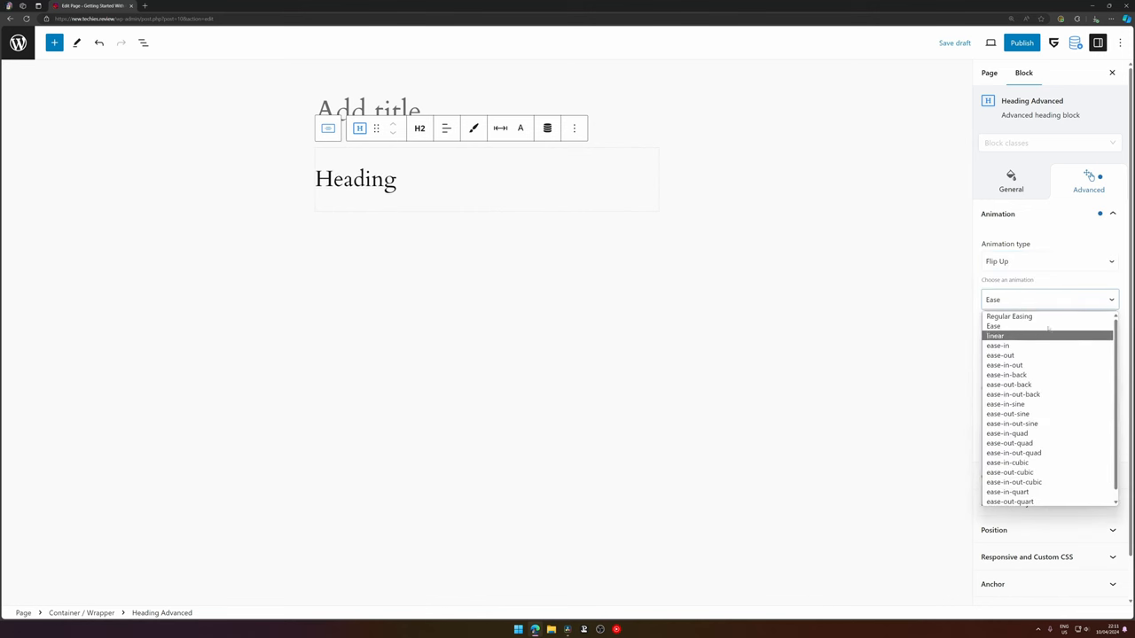
# - Give the animation ease-out easing, 1000 ms duration and 200 ms delay
pyautogui.click(1012, 423)
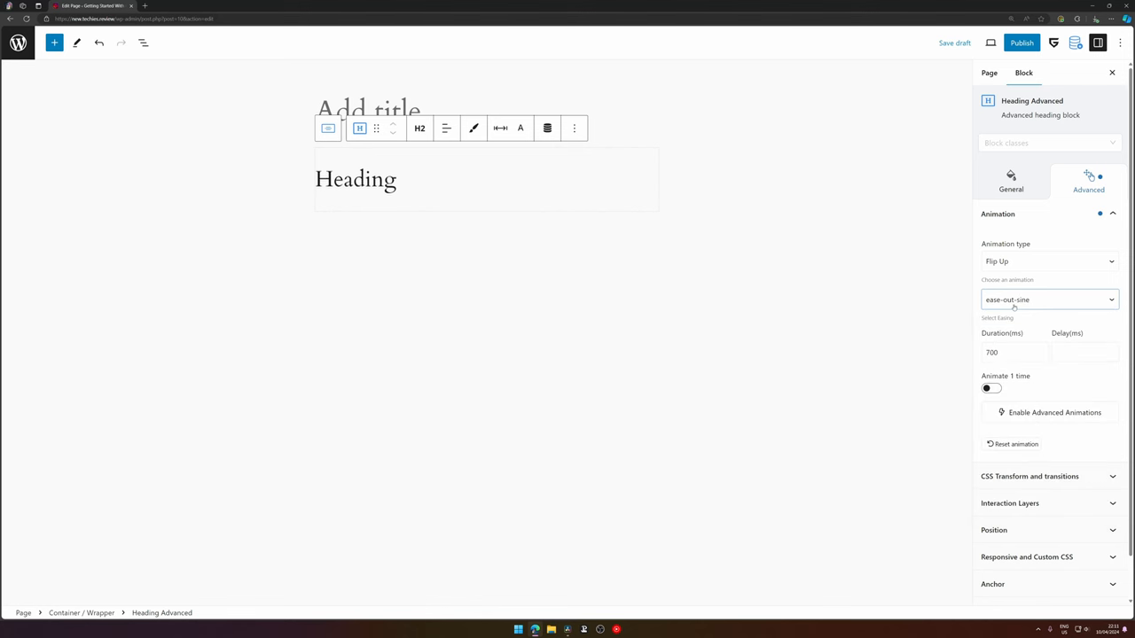
pyautogui.click(1048, 299)
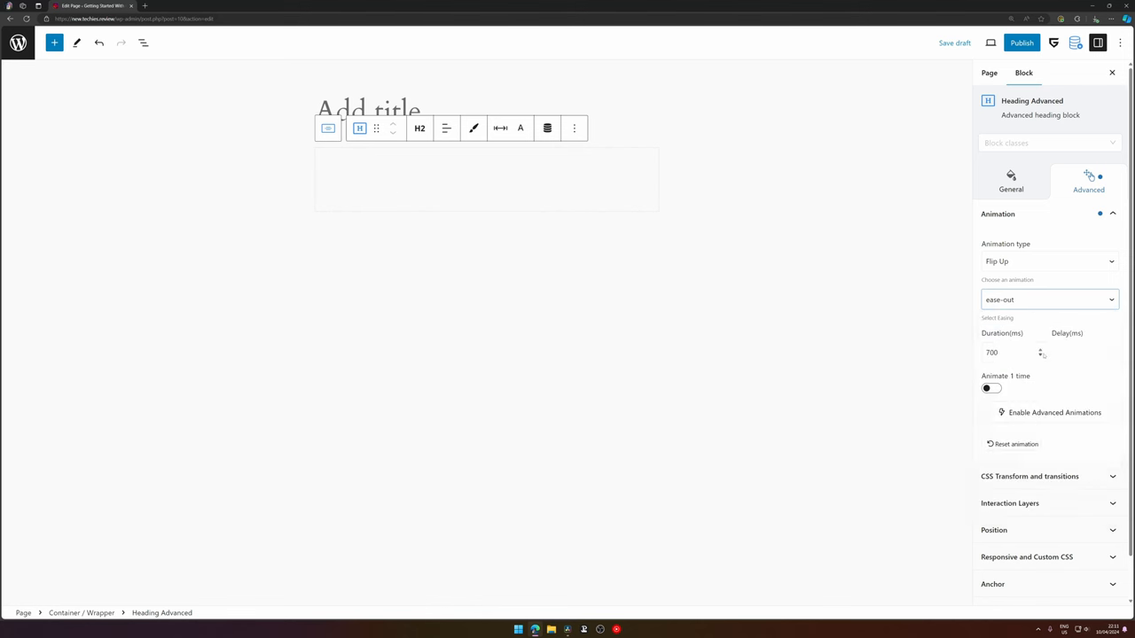
pyautogui.click(1049, 298)
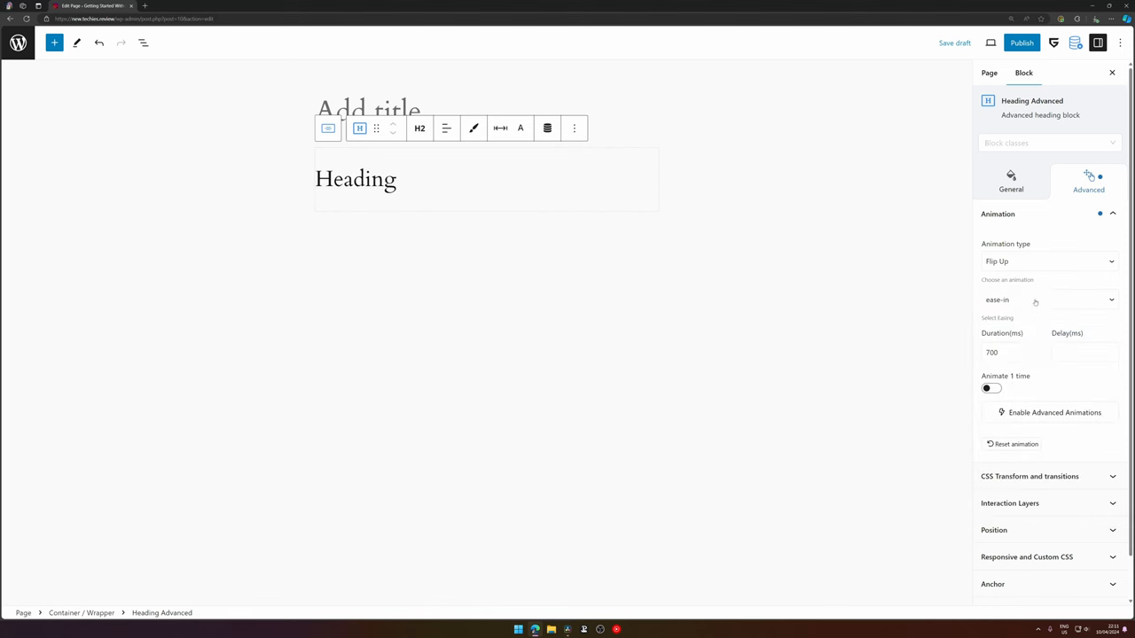
pyautogui.click(1045, 299)
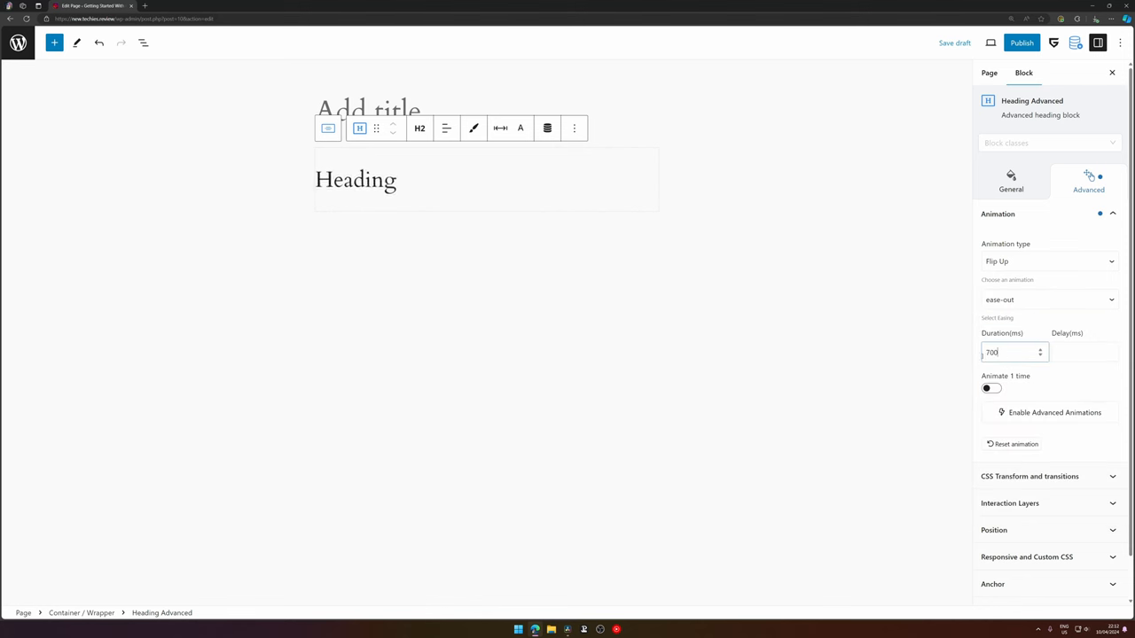
pyautogui.write('1000')
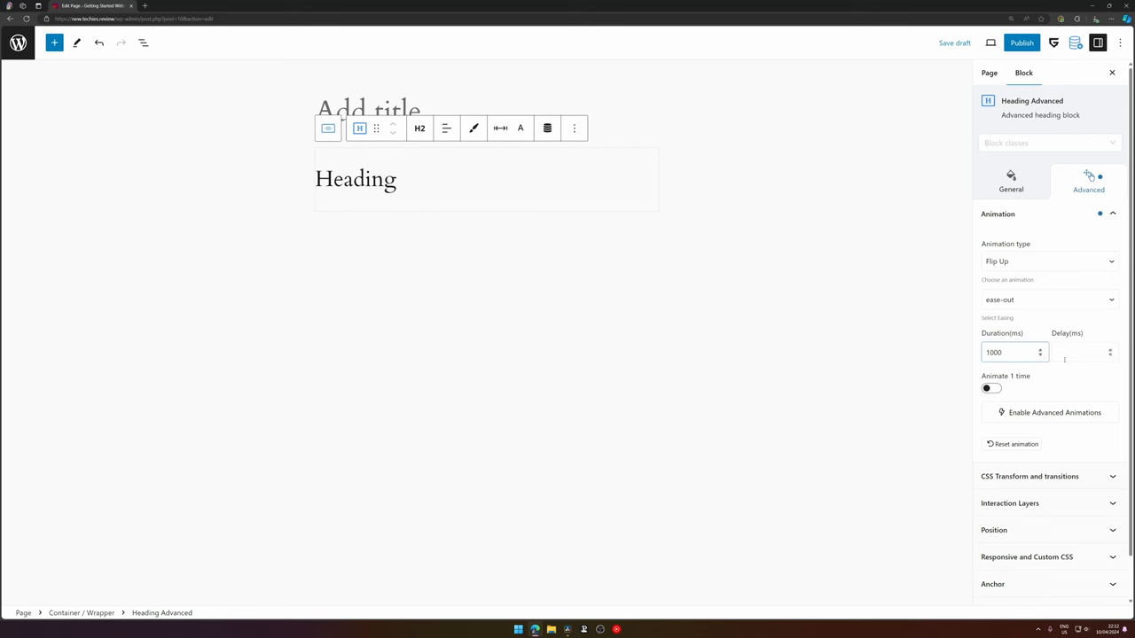
pyautogui.write('1')
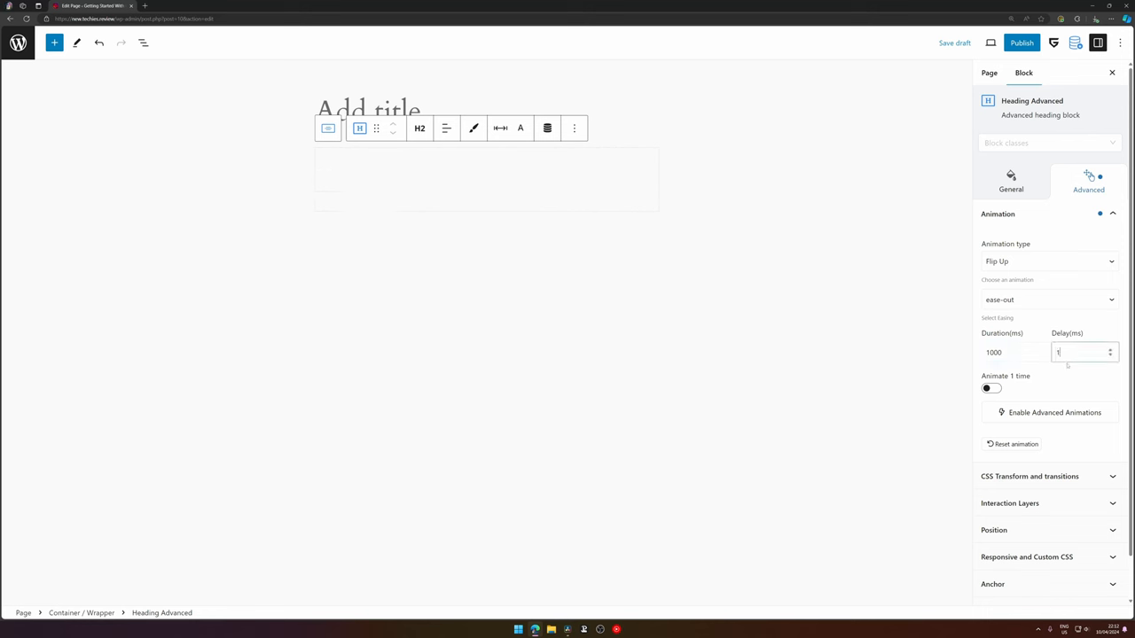
pyautogui.write('00')
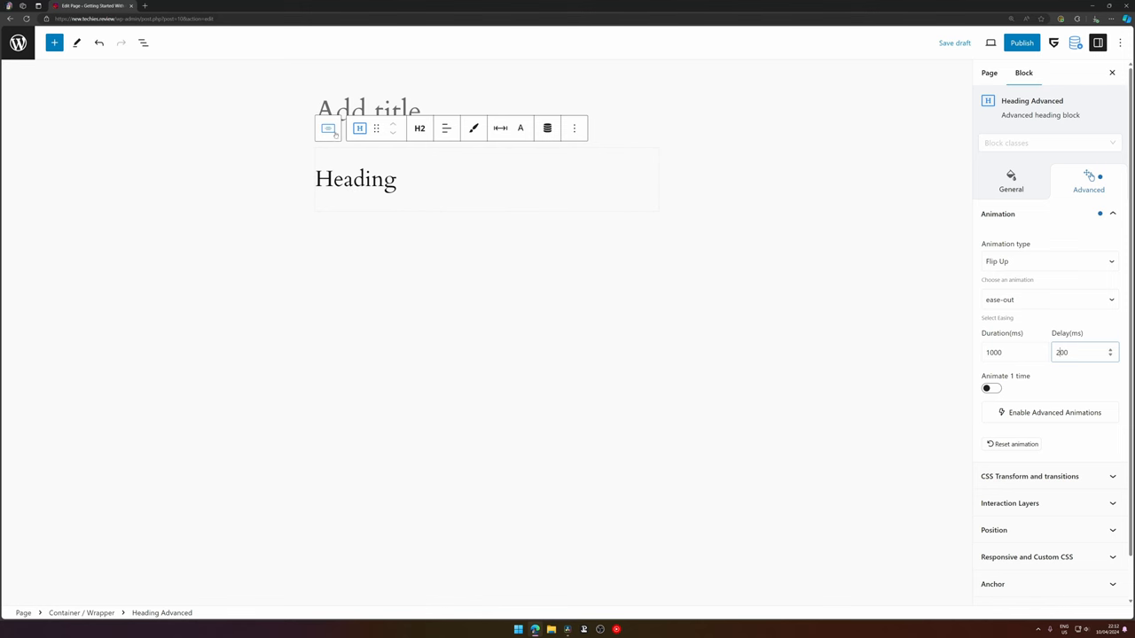
pyautogui.moveTo(328, 127)
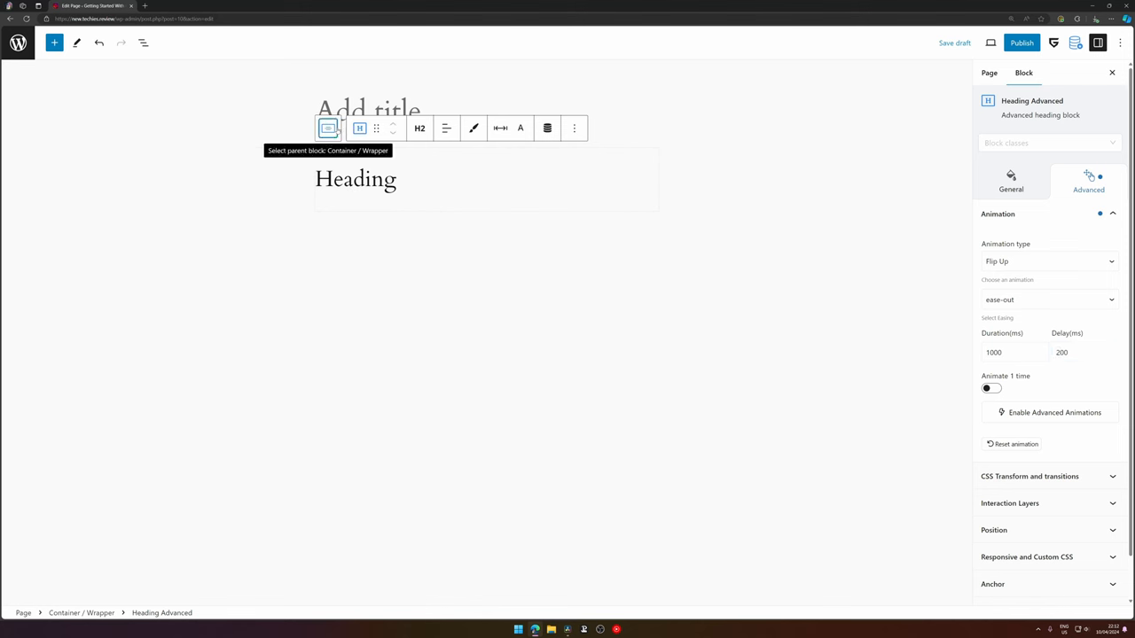
# - Set the parent container's height to 150 and enable a vertical flex layout
pyautogui.click(328, 127)
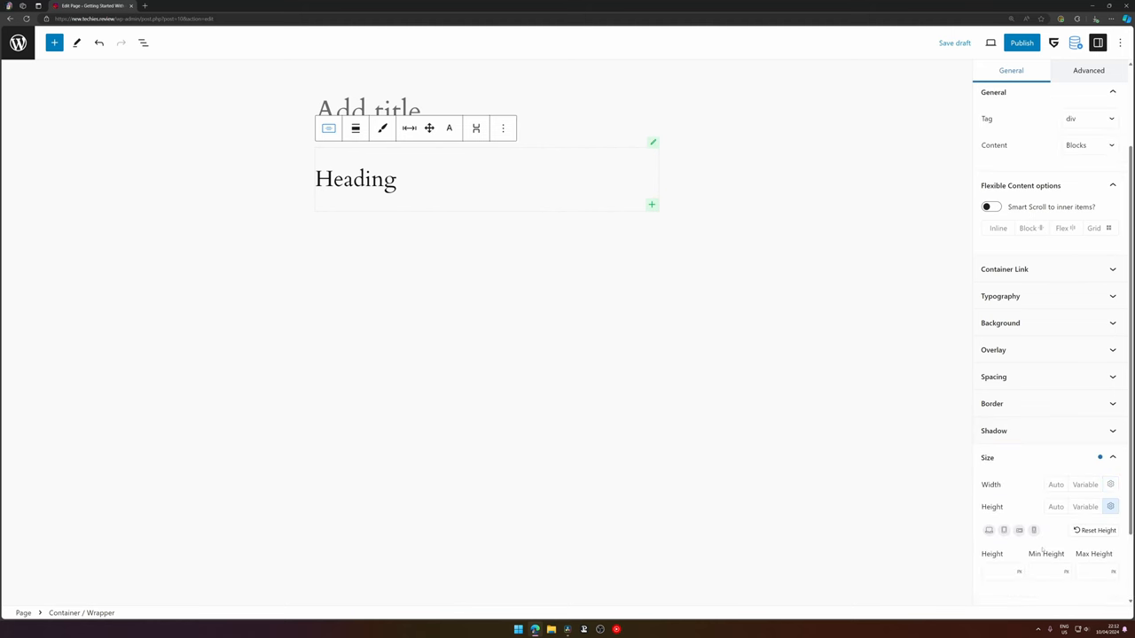
pyautogui.write('150')
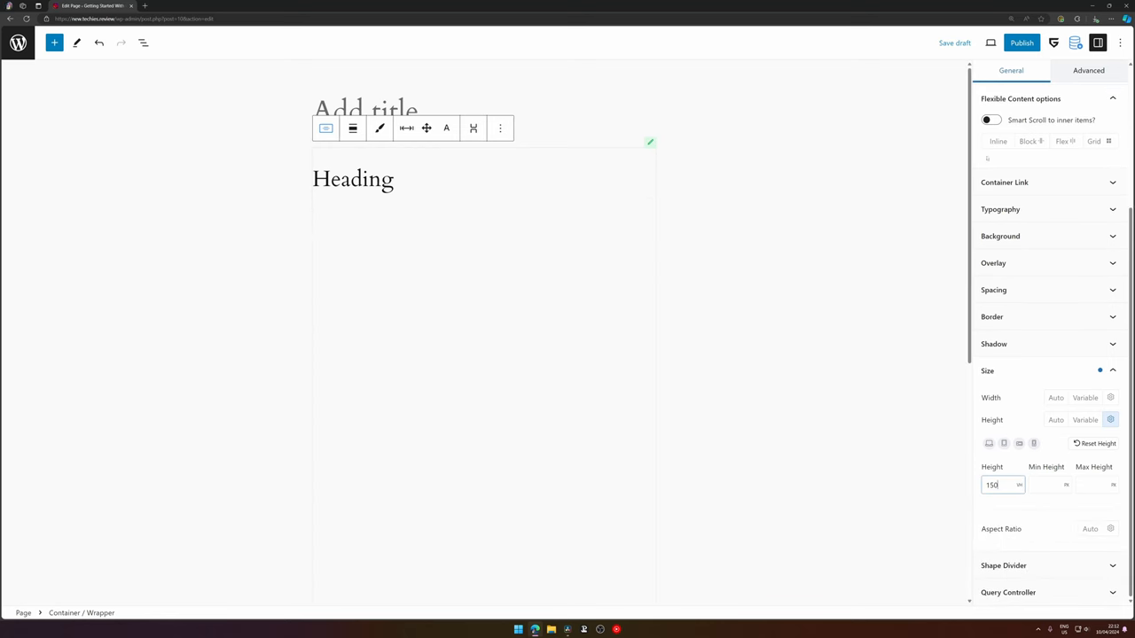
pyautogui.moveTo(814, 146)
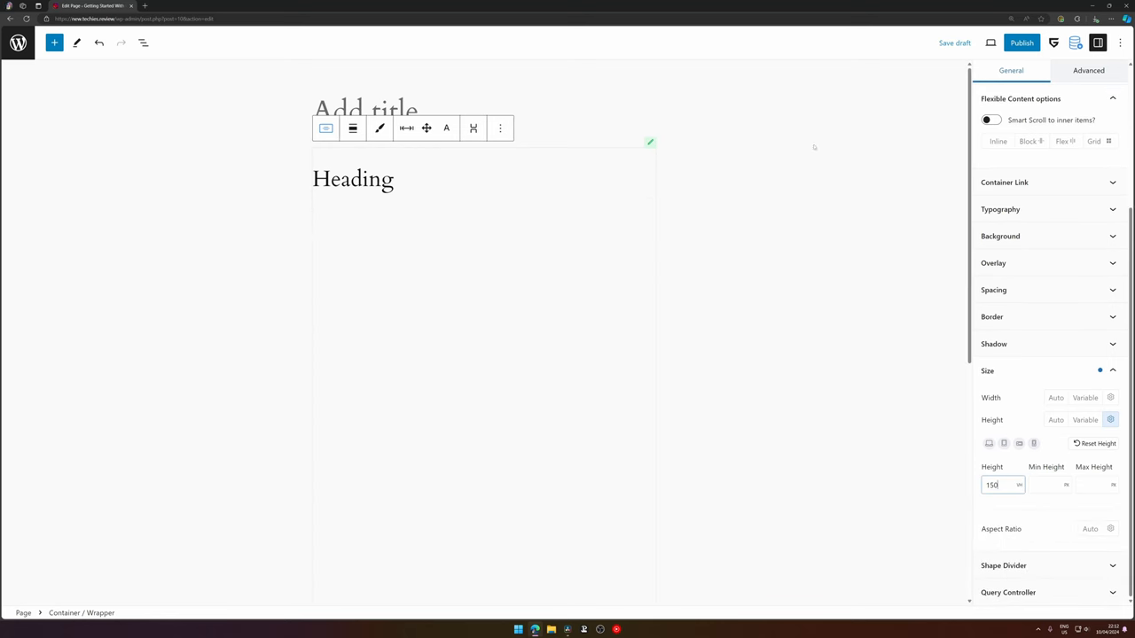
pyautogui.click(1063, 222)
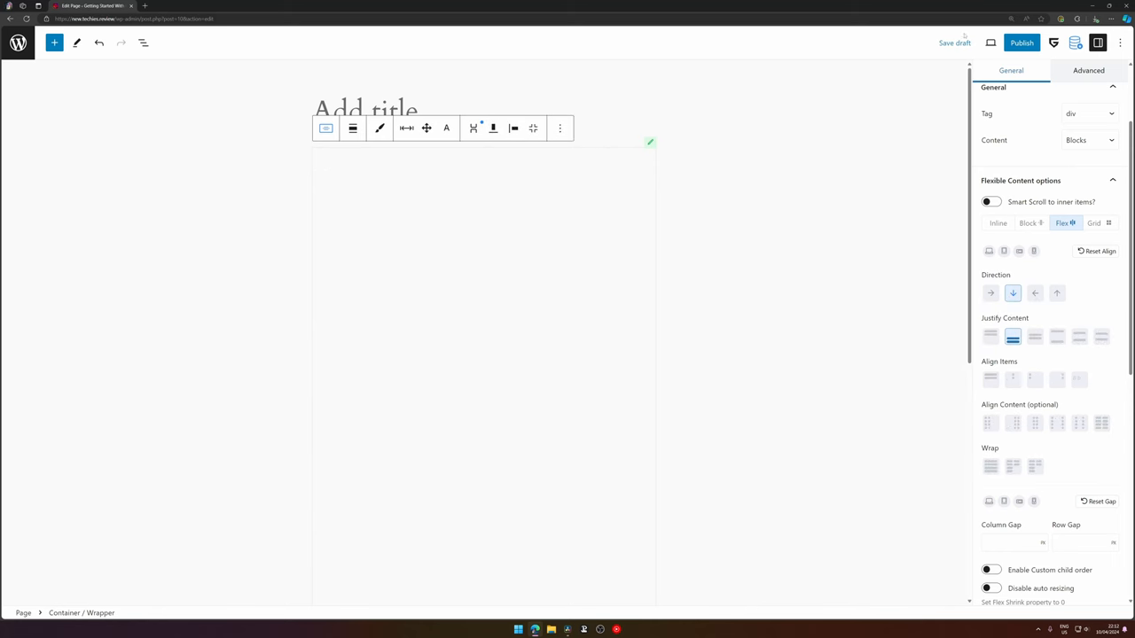
# - Preview the page in a new tab and scroll down to the heading
pyautogui.click(990, 42)
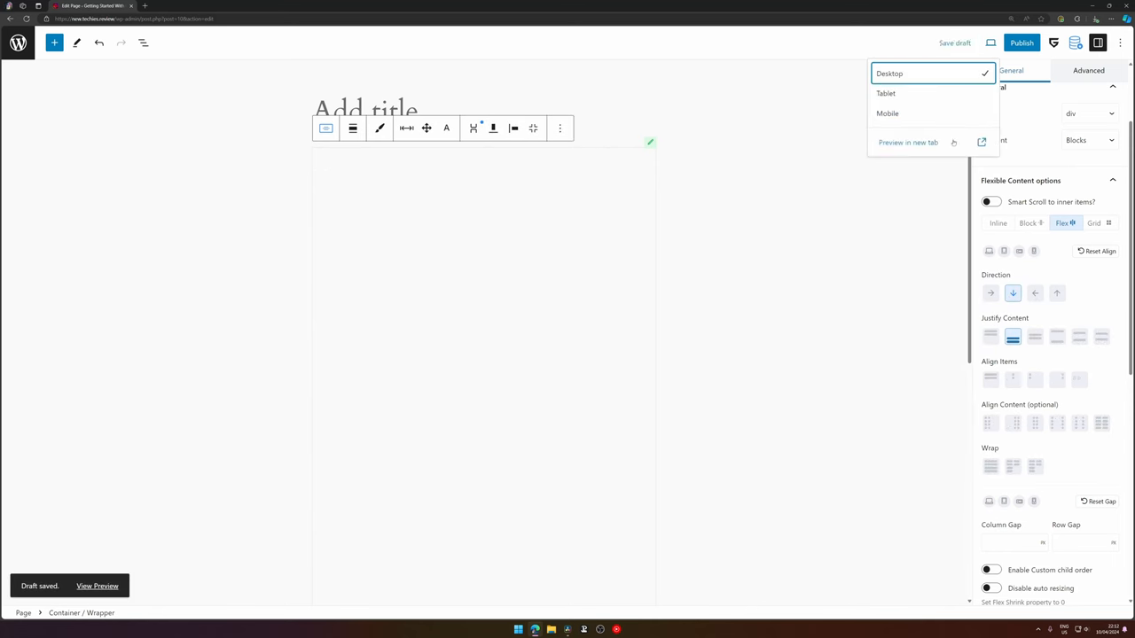
pyautogui.click(907, 142)
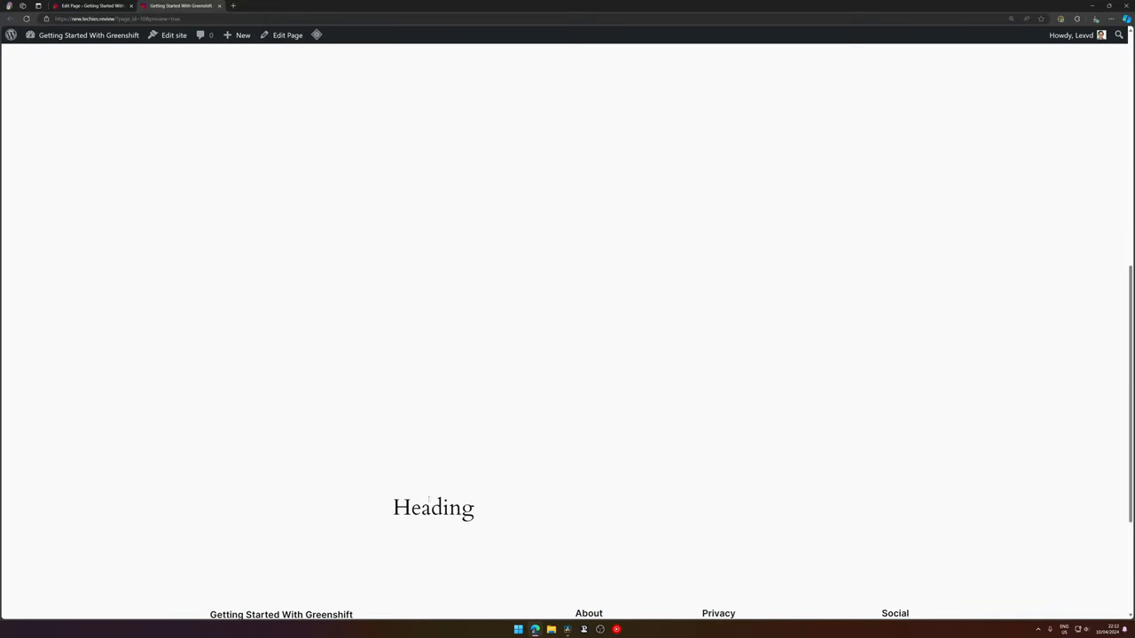
pyautogui.scroll(-3)
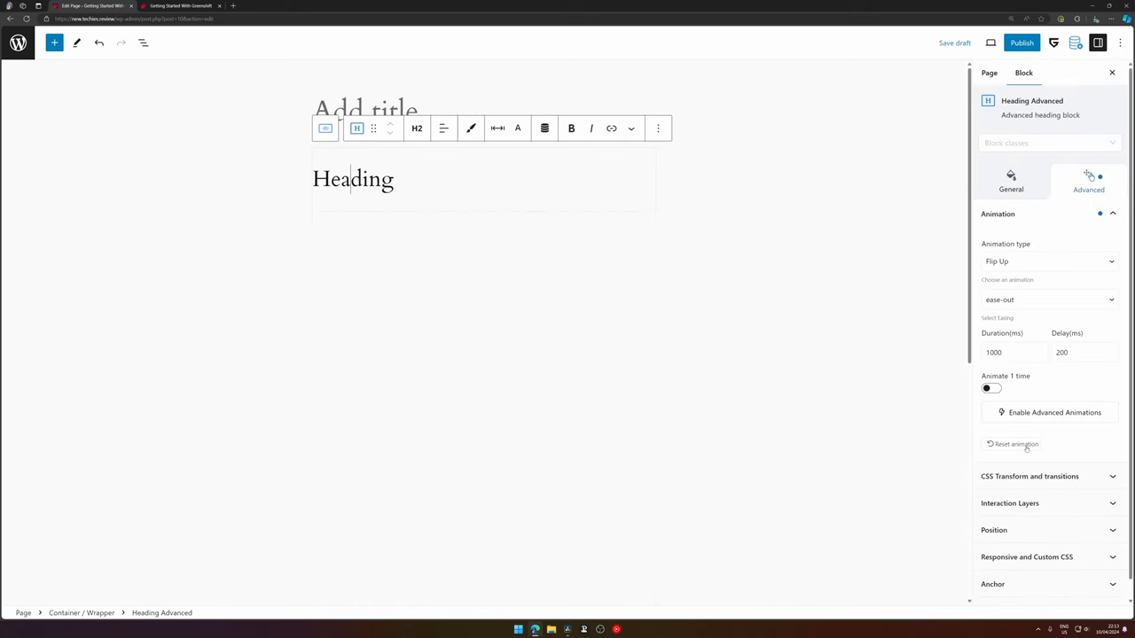
# - Reset the animation and try a hover transform with Shift Y 20 and Ease-Out easing
pyautogui.click(1012, 444)
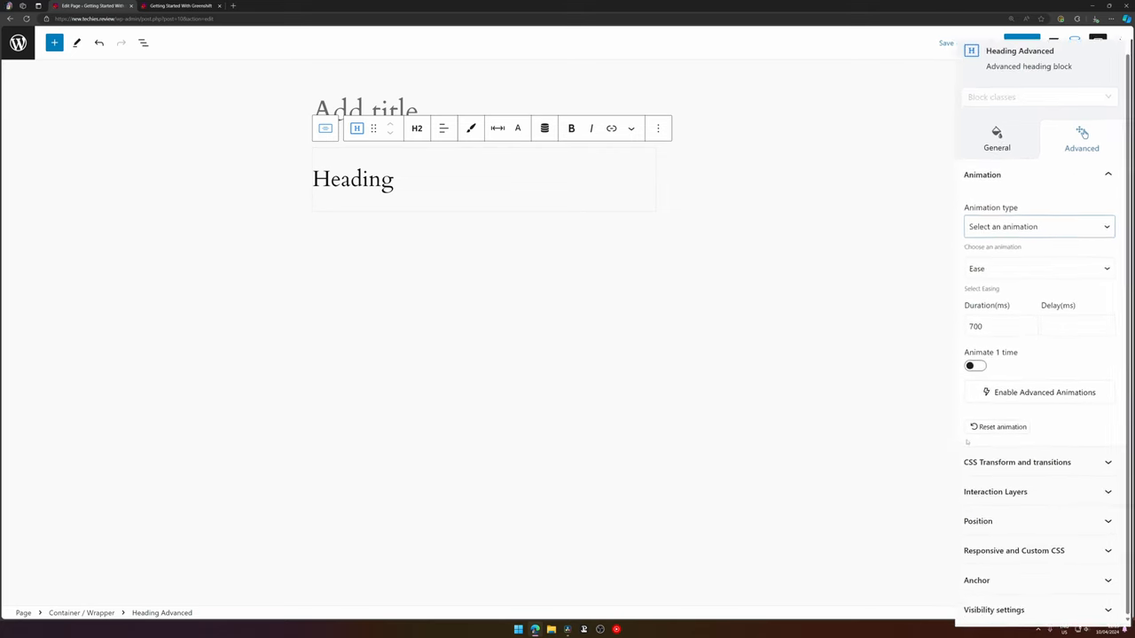
pyautogui.click(1017, 462)
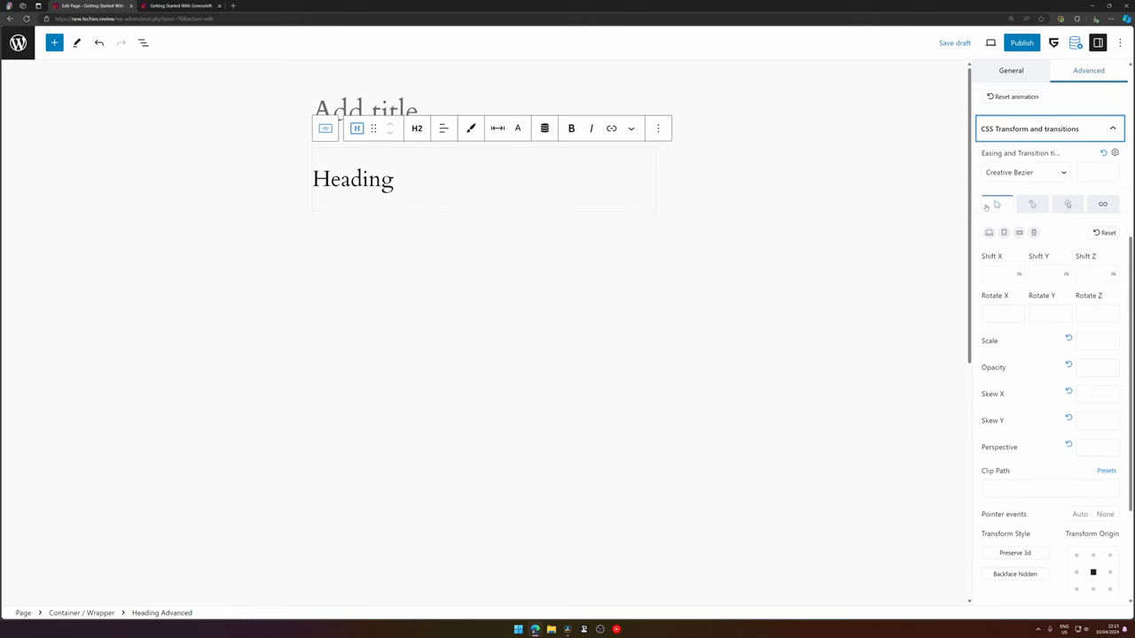
pyautogui.click(1032, 205)
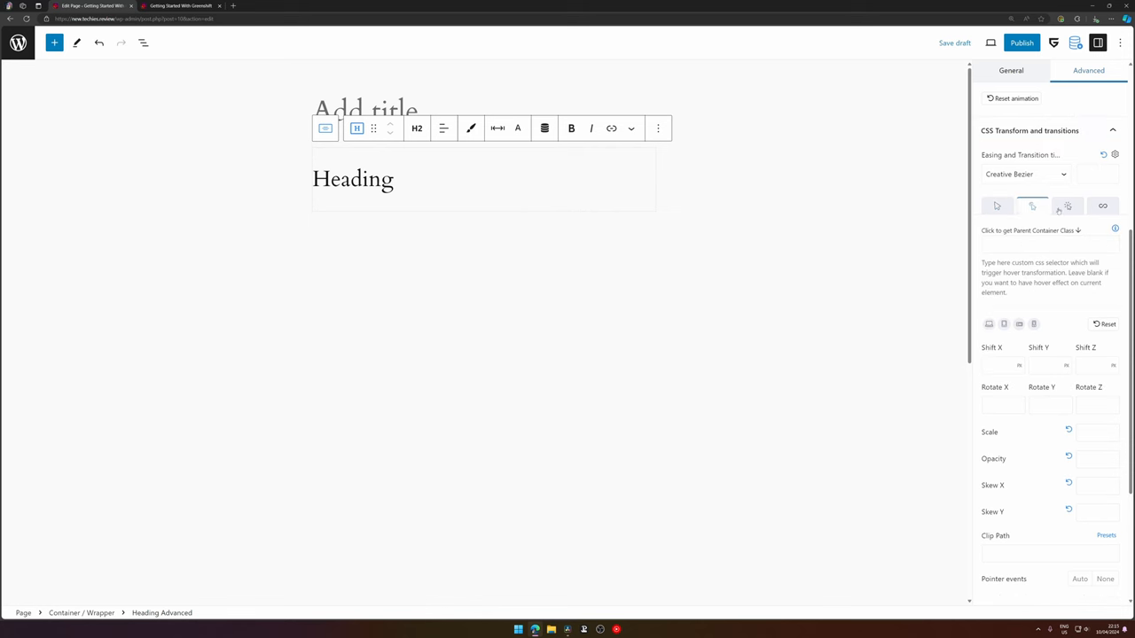
pyautogui.click(1067, 205)
pyautogui.write('20')
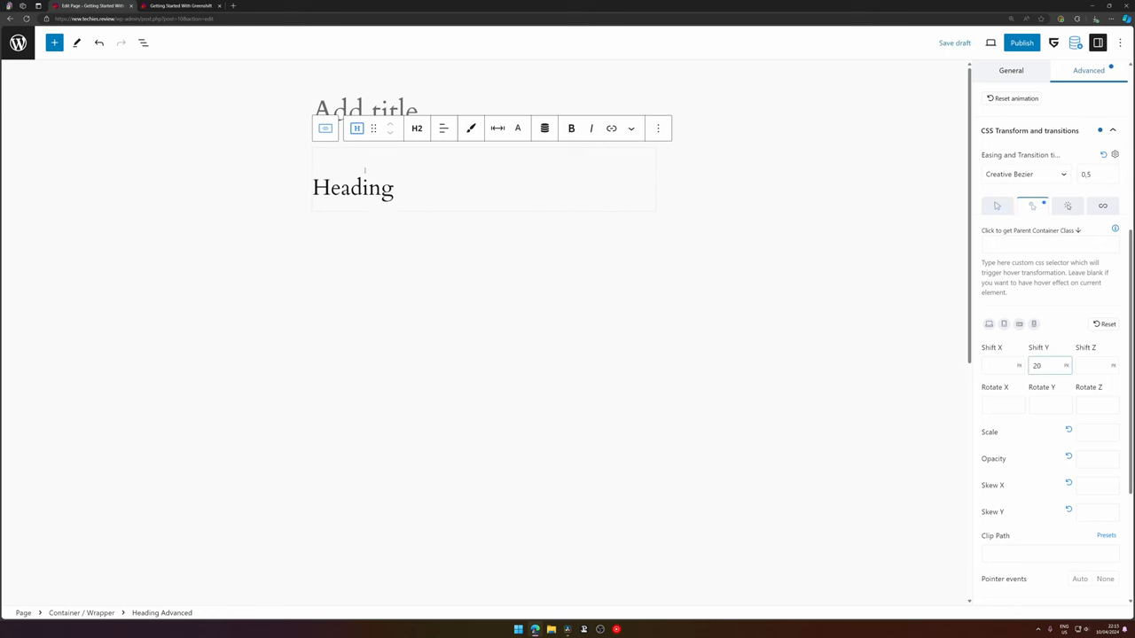
pyautogui.write('2')
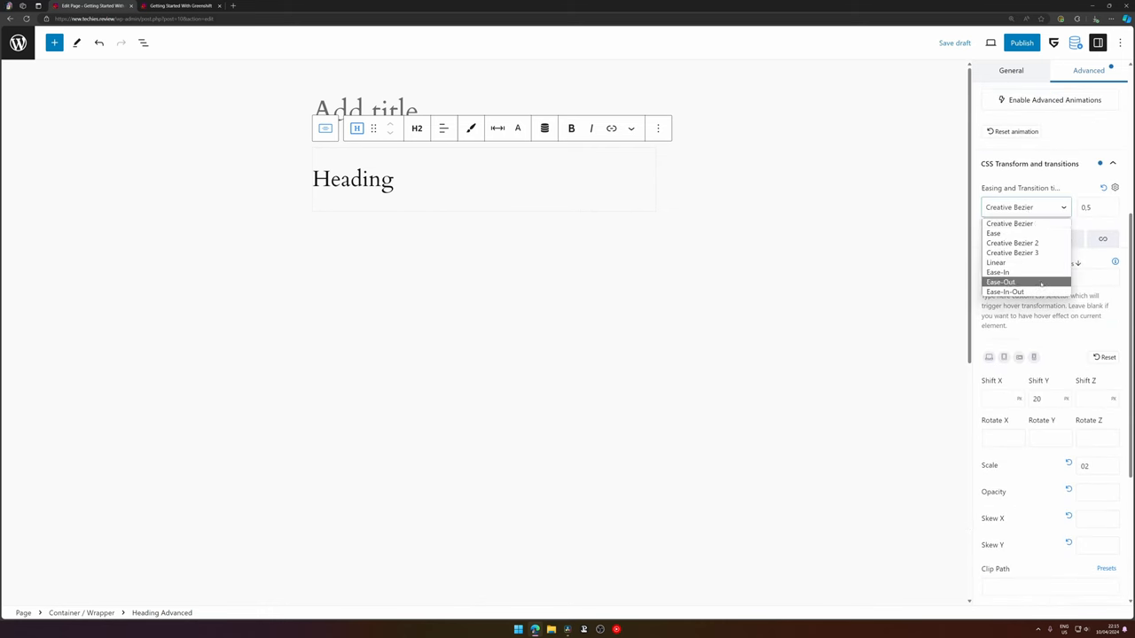
pyautogui.click(1000, 282)
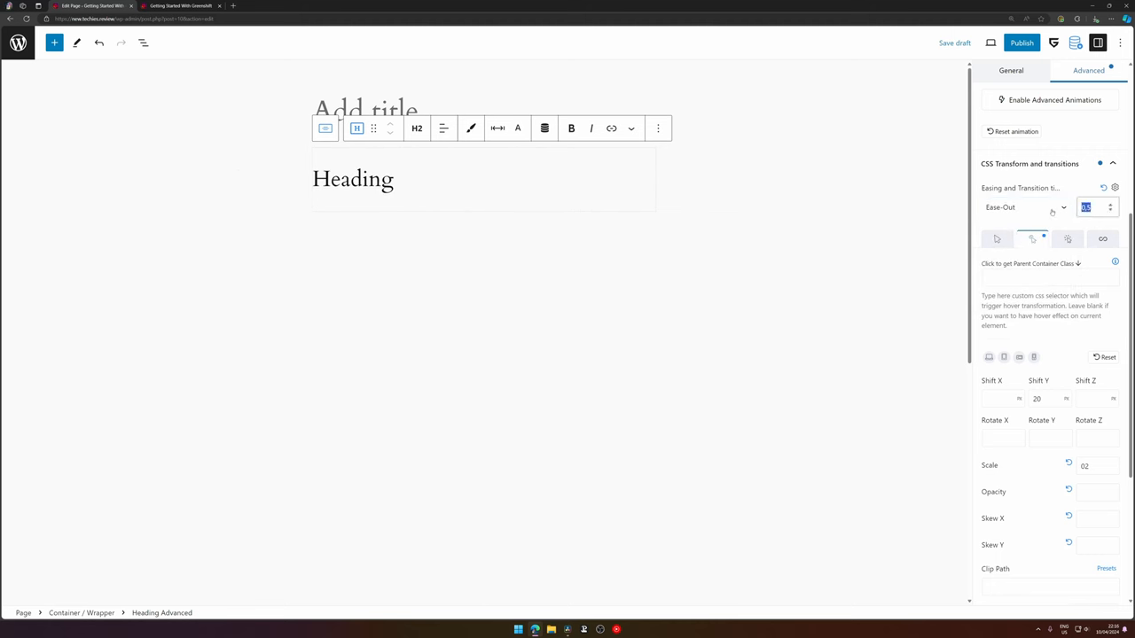
pyautogui.write('1')
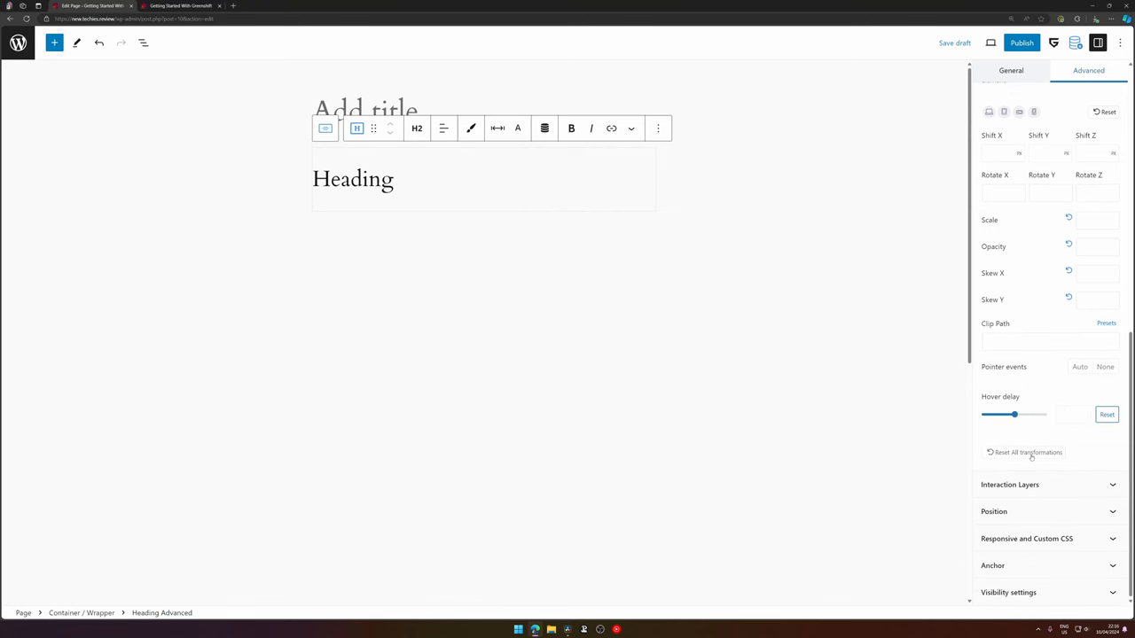
# - Clear the transformation values and add an On Click interaction layer
pyautogui.click(1009, 484)
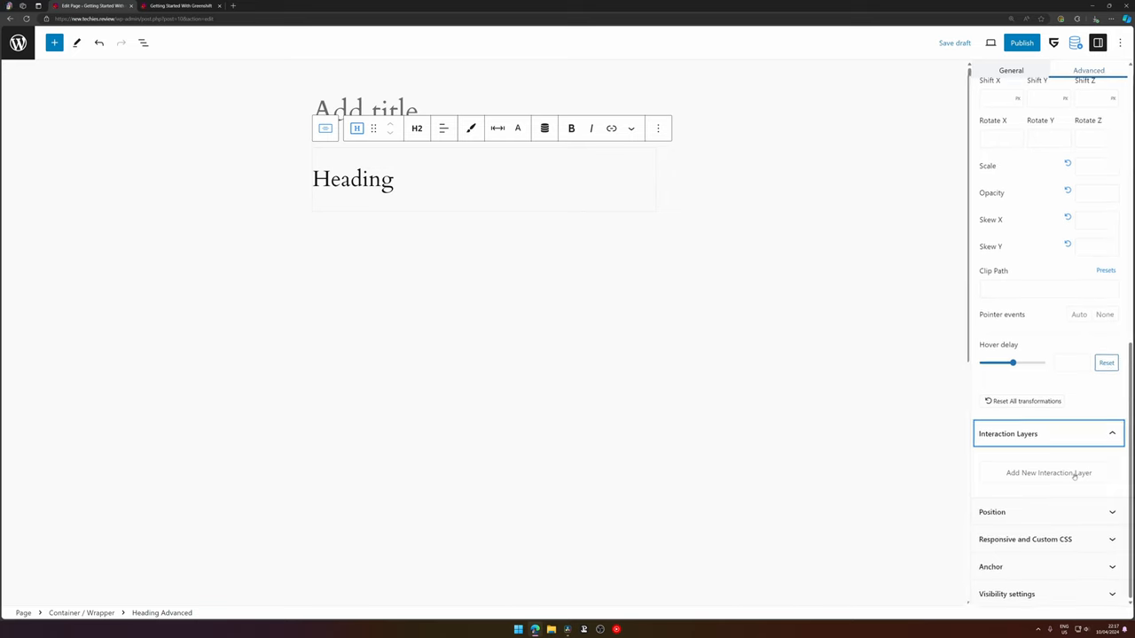
pyautogui.click(1047, 472)
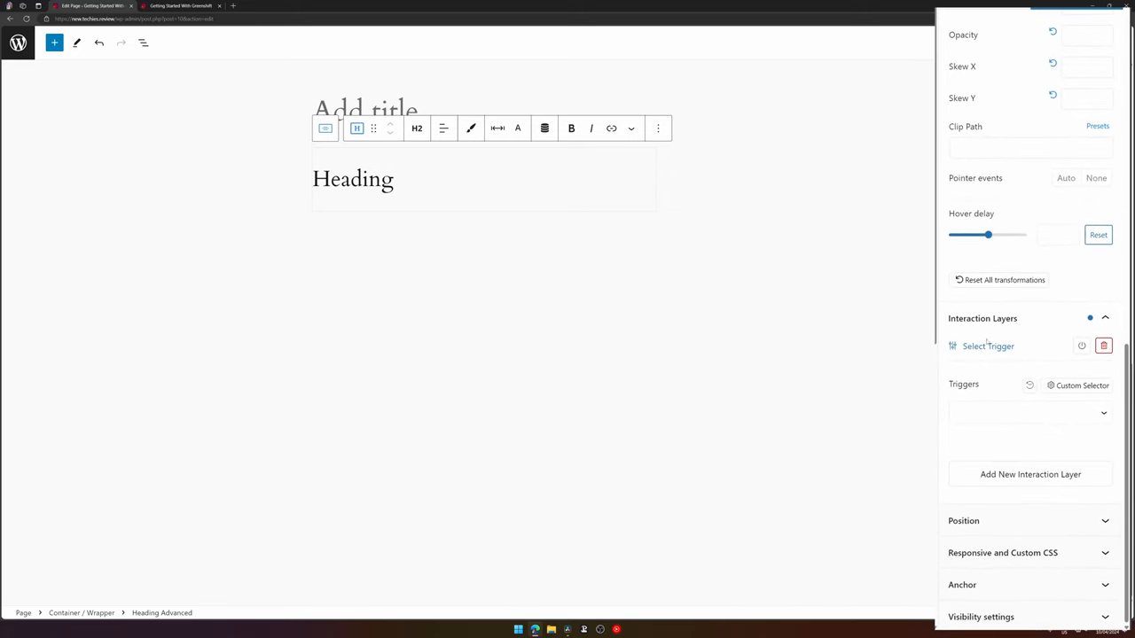
pyautogui.click(1030, 412)
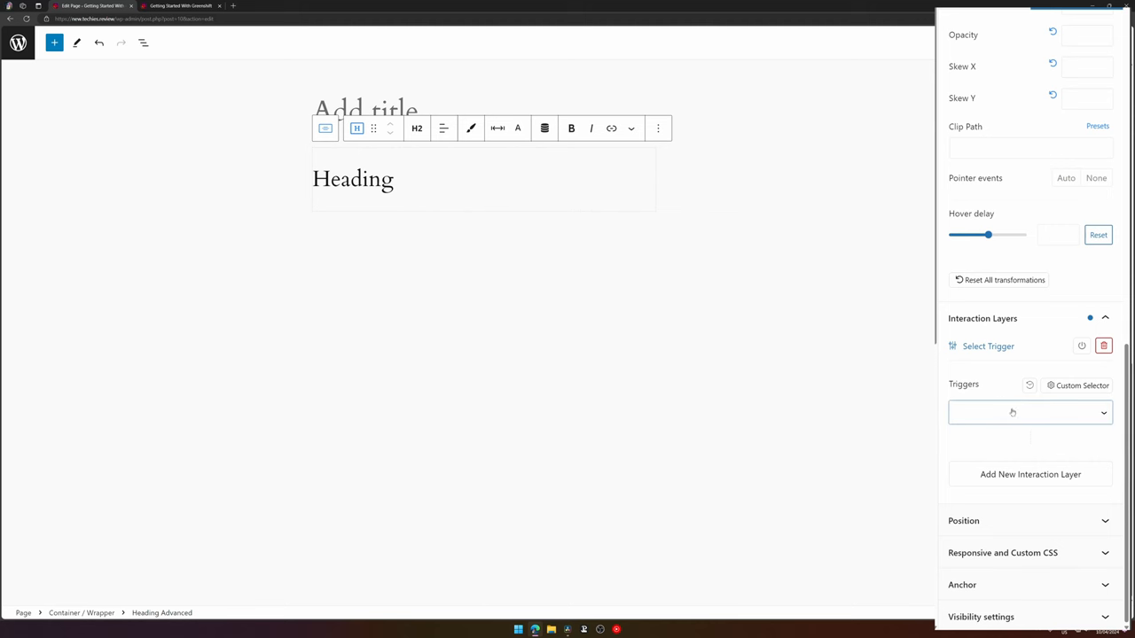
pyautogui.click(1028, 412)
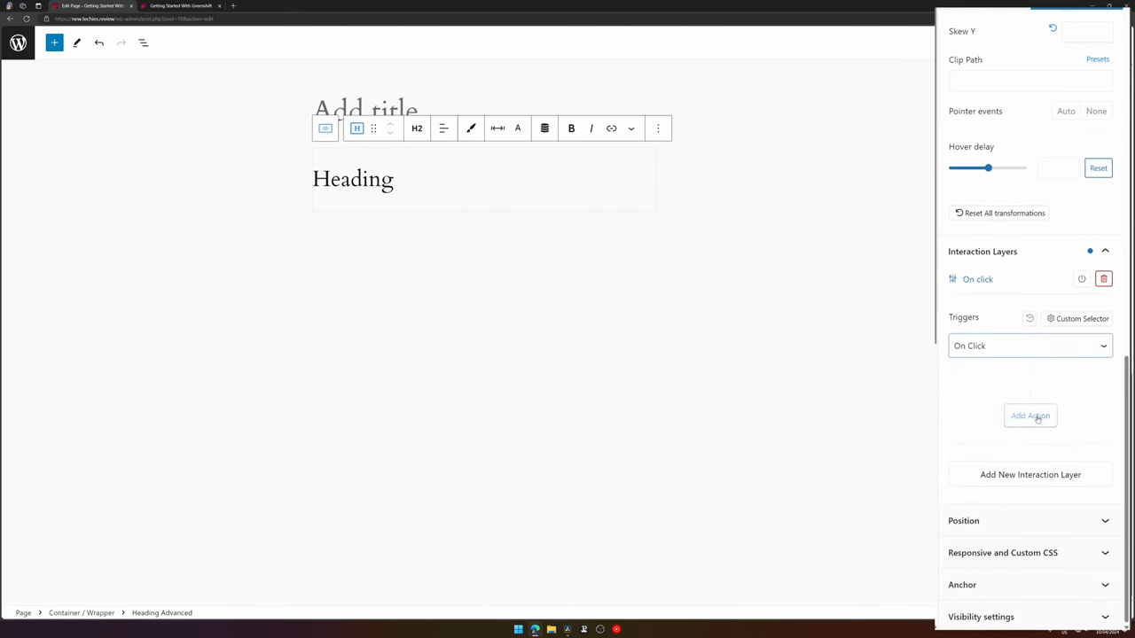
pyautogui.click(1030, 415)
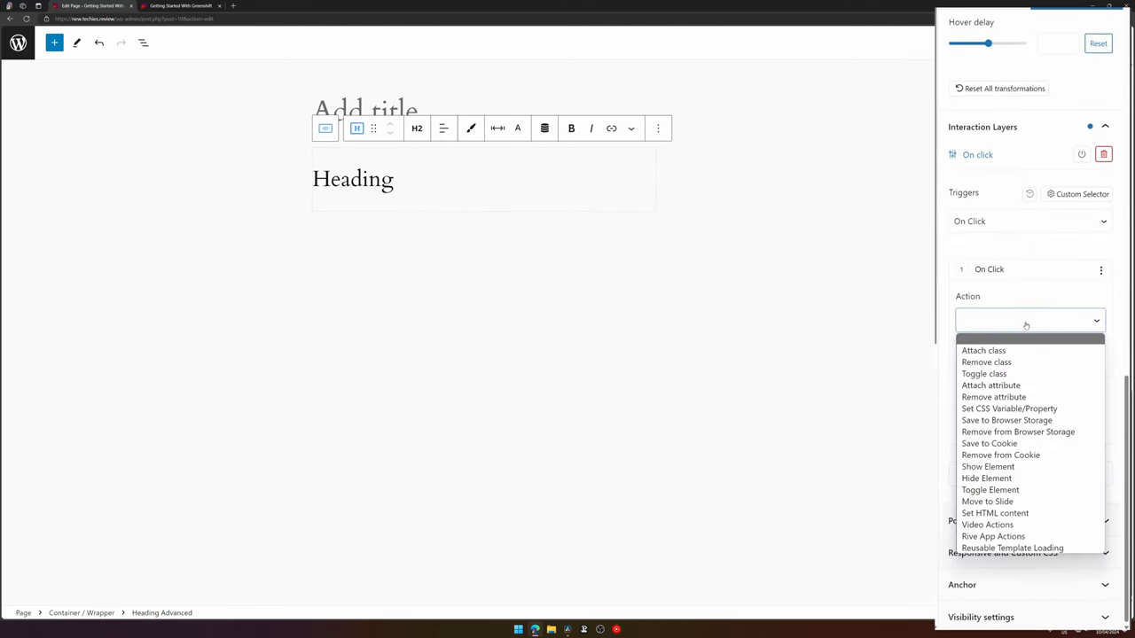
pyautogui.moveTo(983, 351)
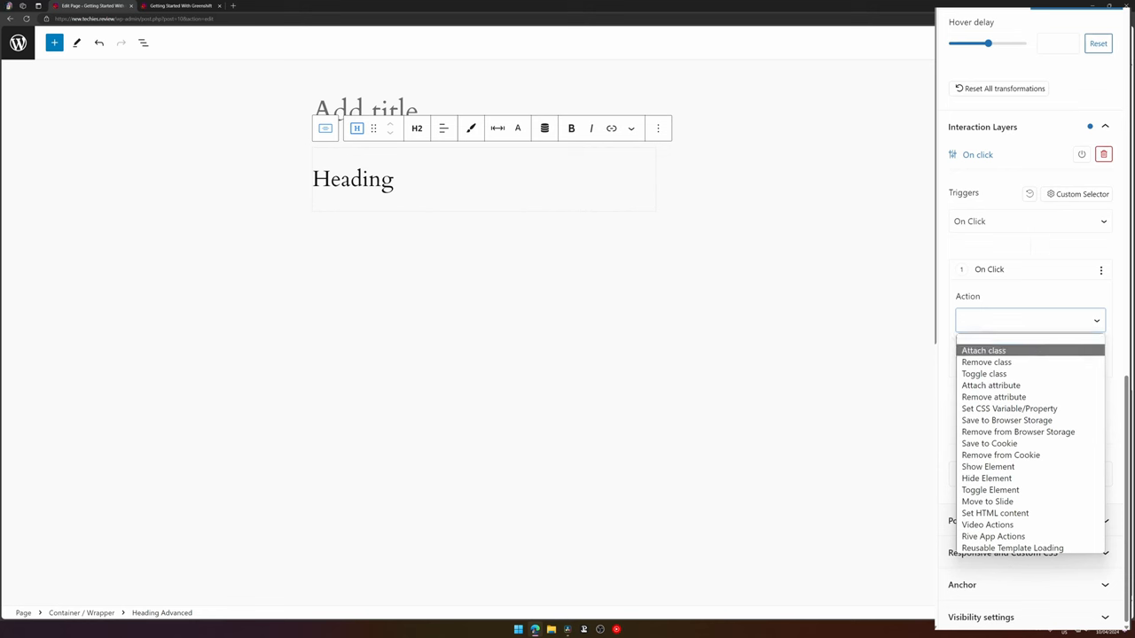
pyautogui.moveTo(990, 385)
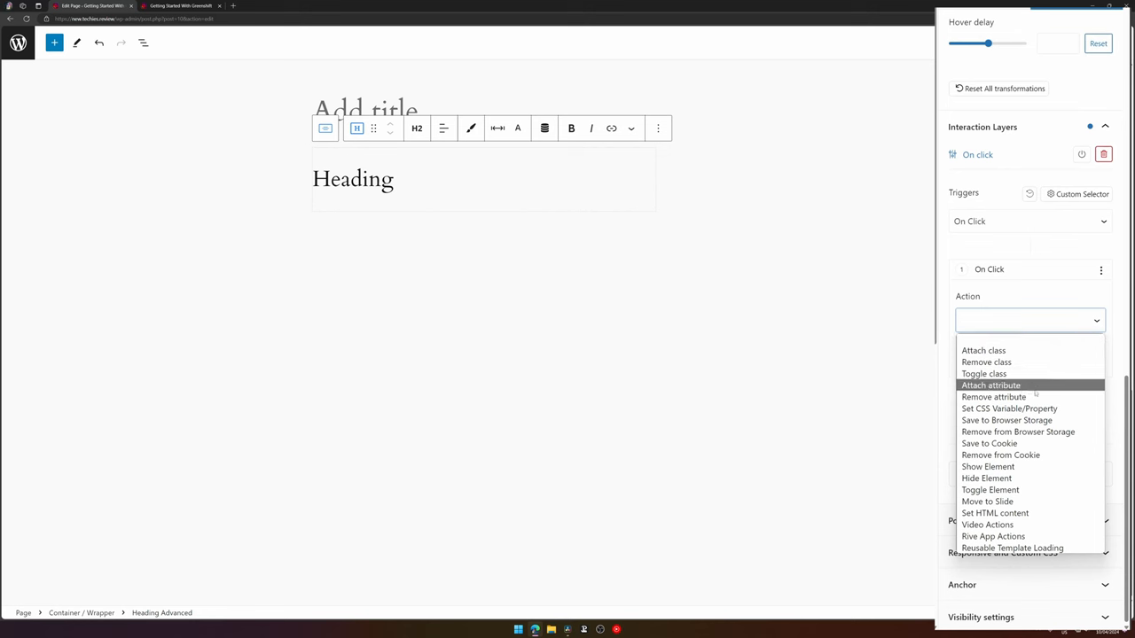
pyautogui.moveTo(1030, 409)
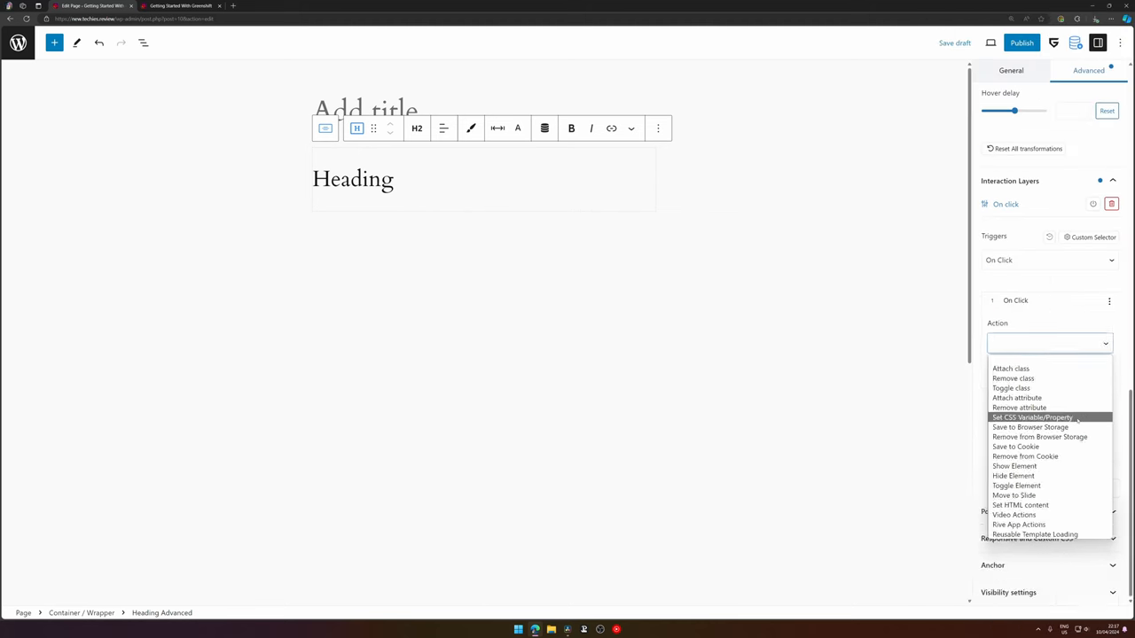
# - Add a Set CSS Property action setting transform to scale(1.5)
pyautogui.click(1031, 416)
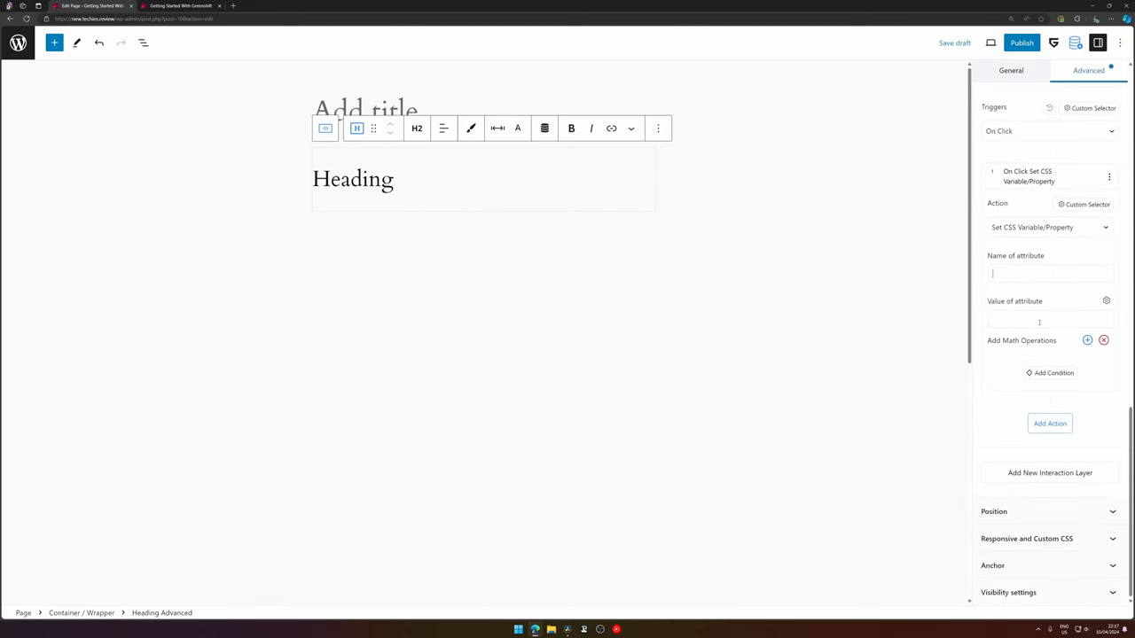
pyautogui.write('transform')
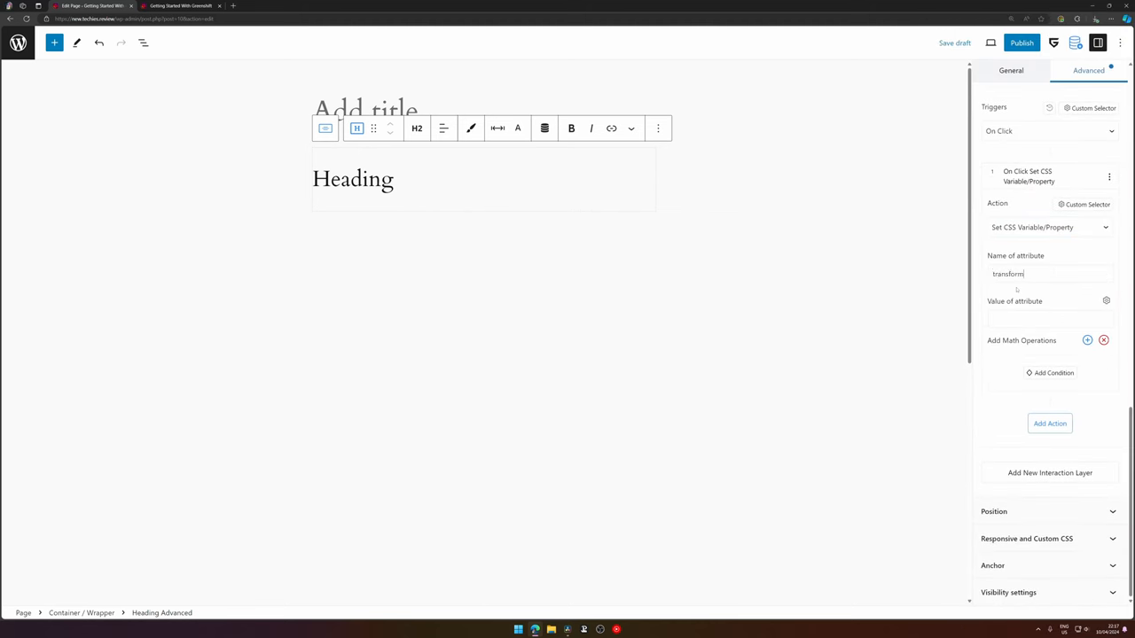
pyautogui.write('scale(1.5')
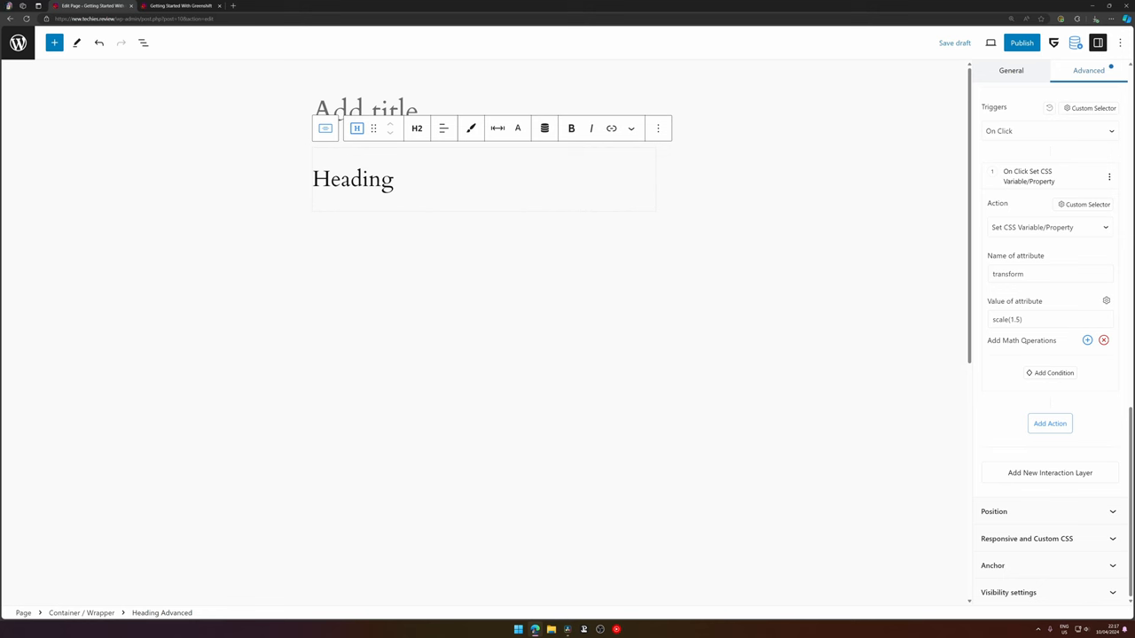
pyautogui.click(368, 179)
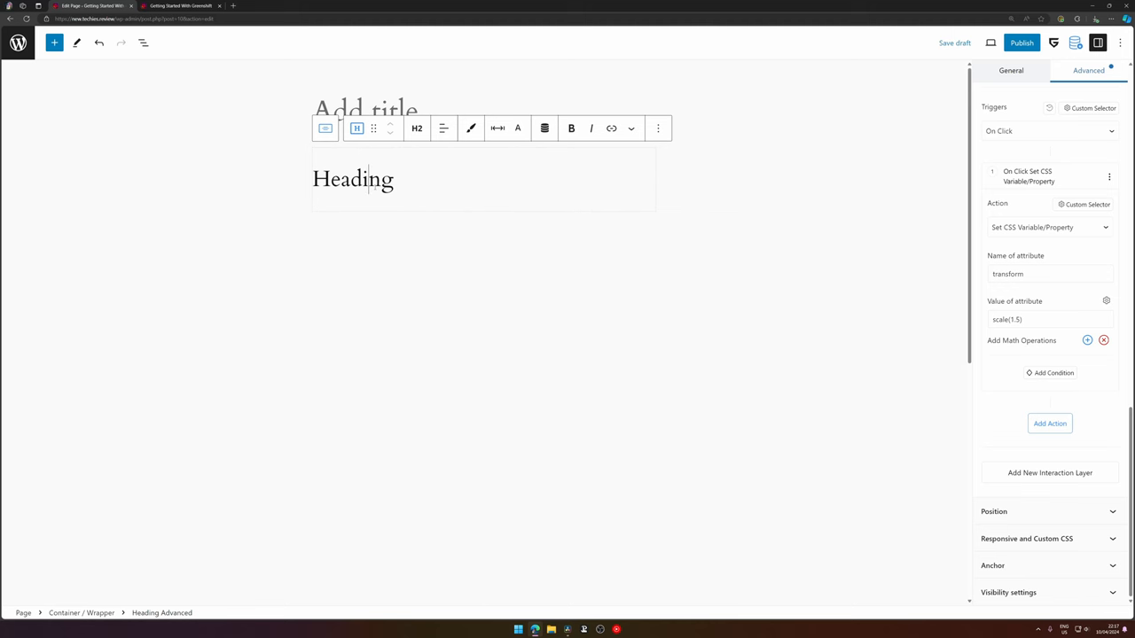
pyautogui.click(990, 42)
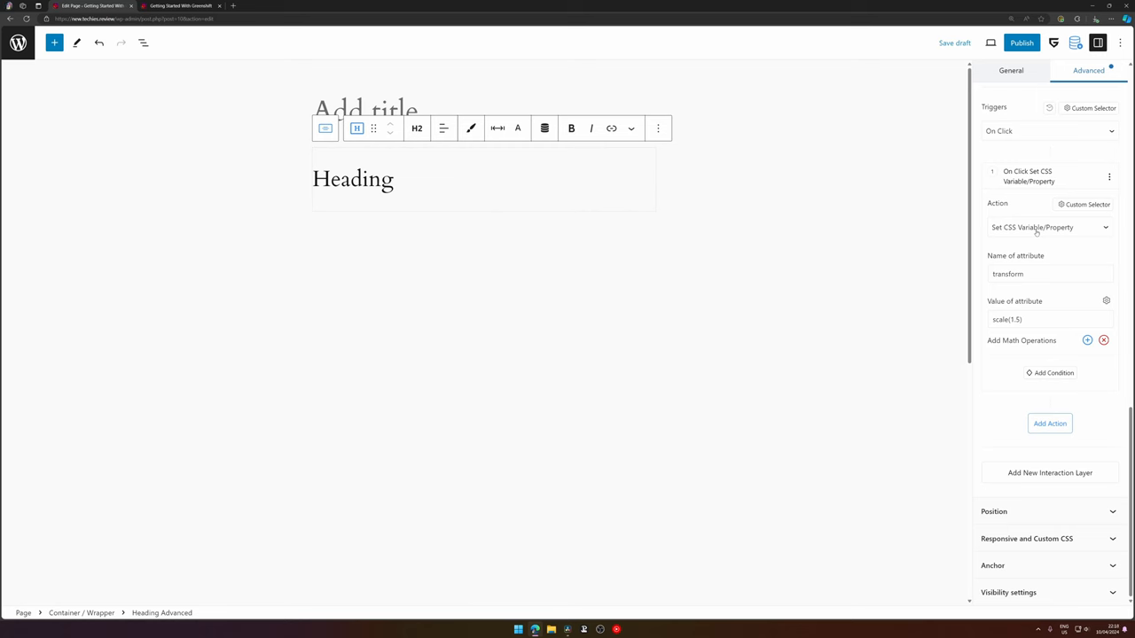
pyautogui.click(182, 6)
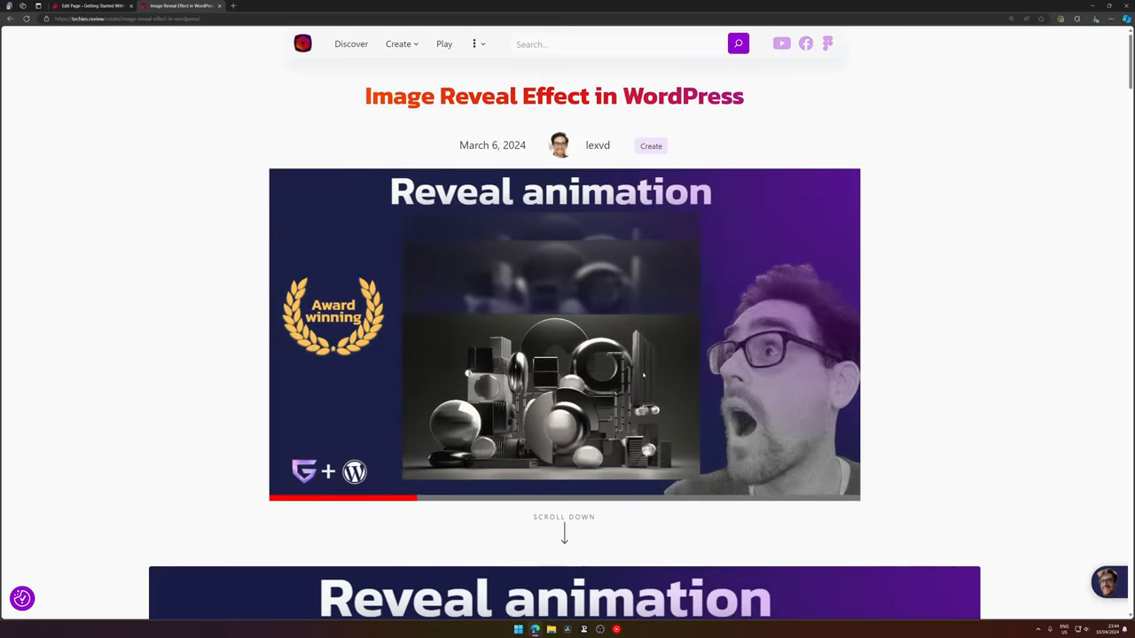
# - Scroll through the Image Reveal Effect article's examples and return to the editor tab
pyautogui.scroll(-3)
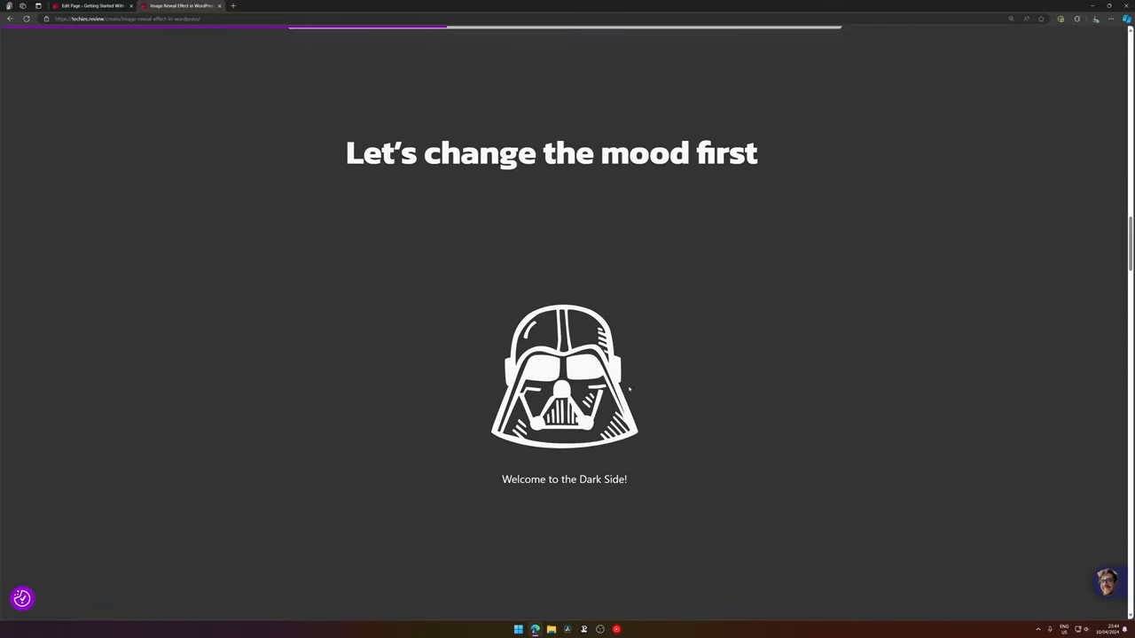
pyautogui.scroll(-3)
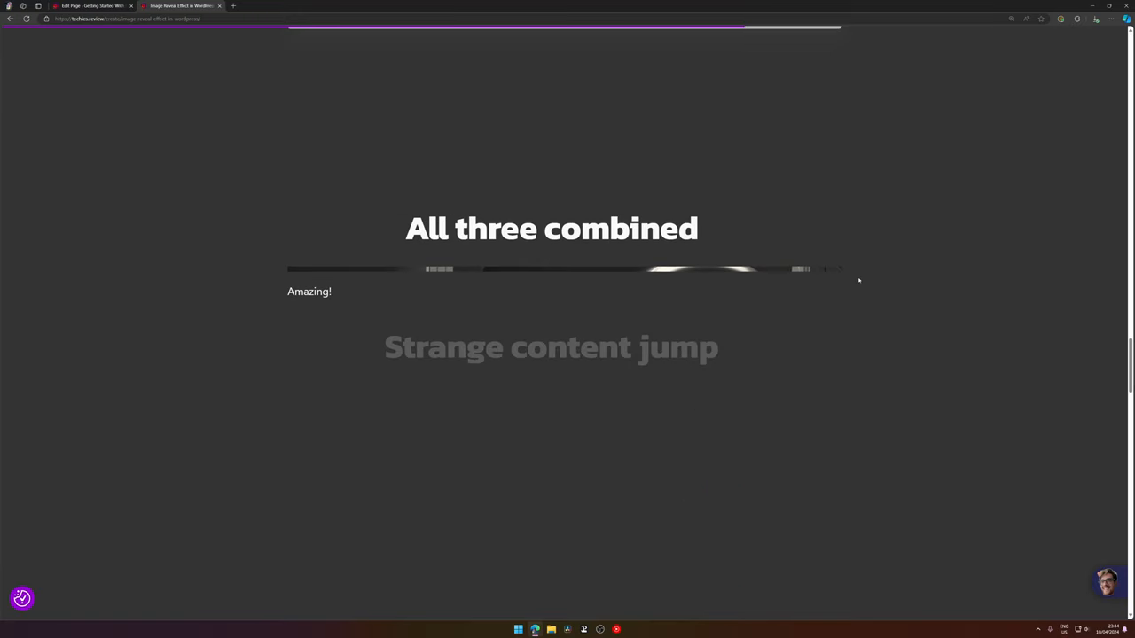
pyautogui.scroll(-3)
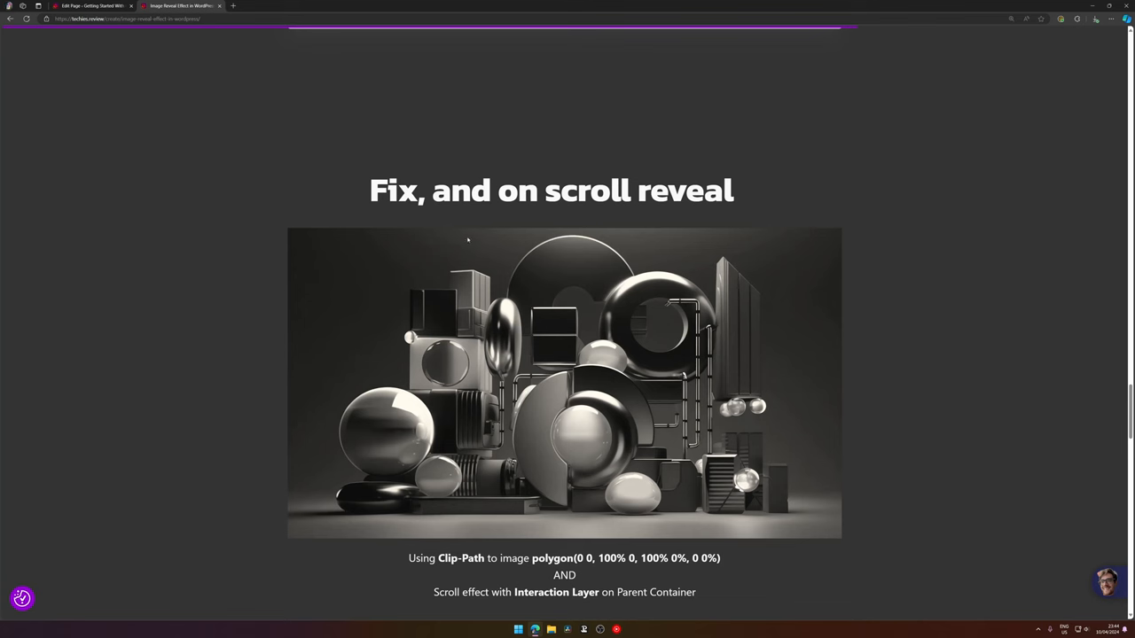
pyautogui.scroll(-3)
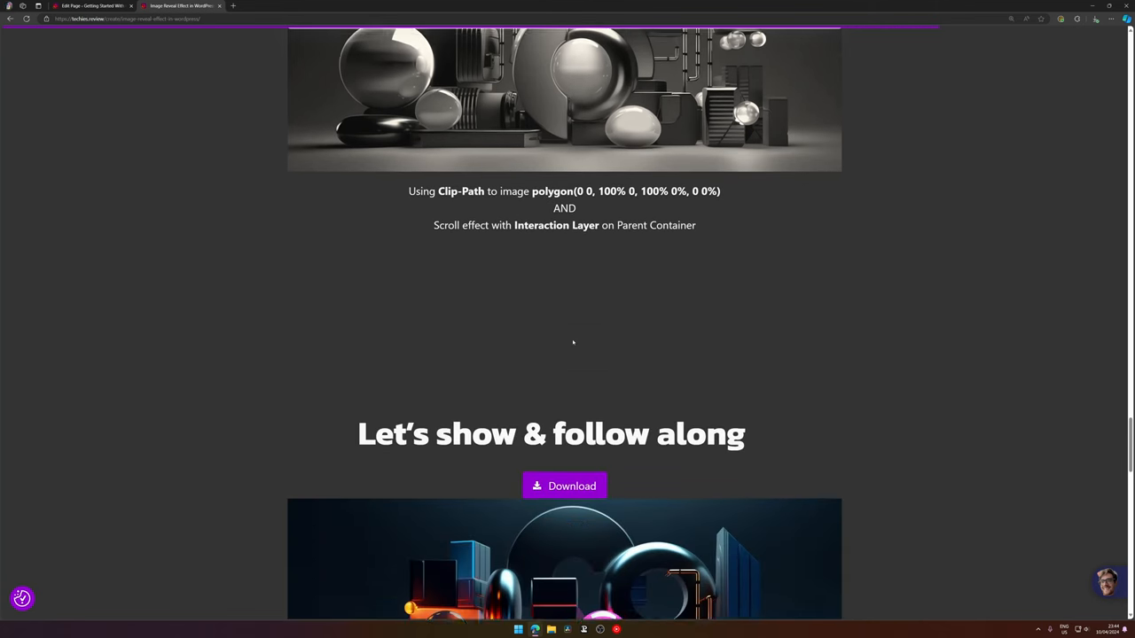
pyautogui.scroll(-3)
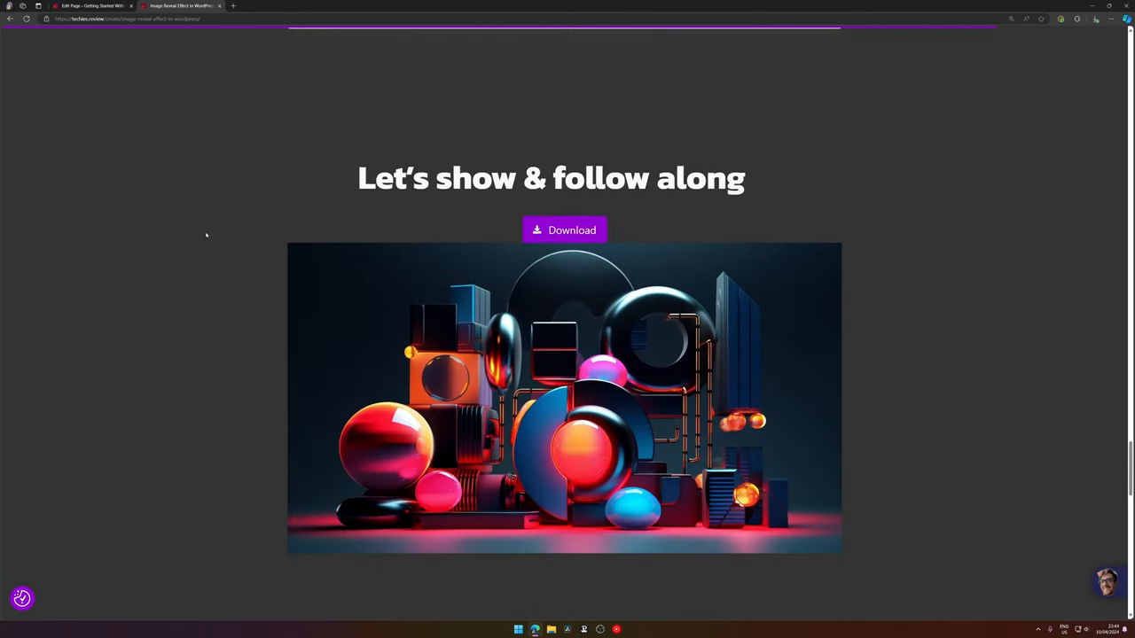
pyautogui.scroll(-3)
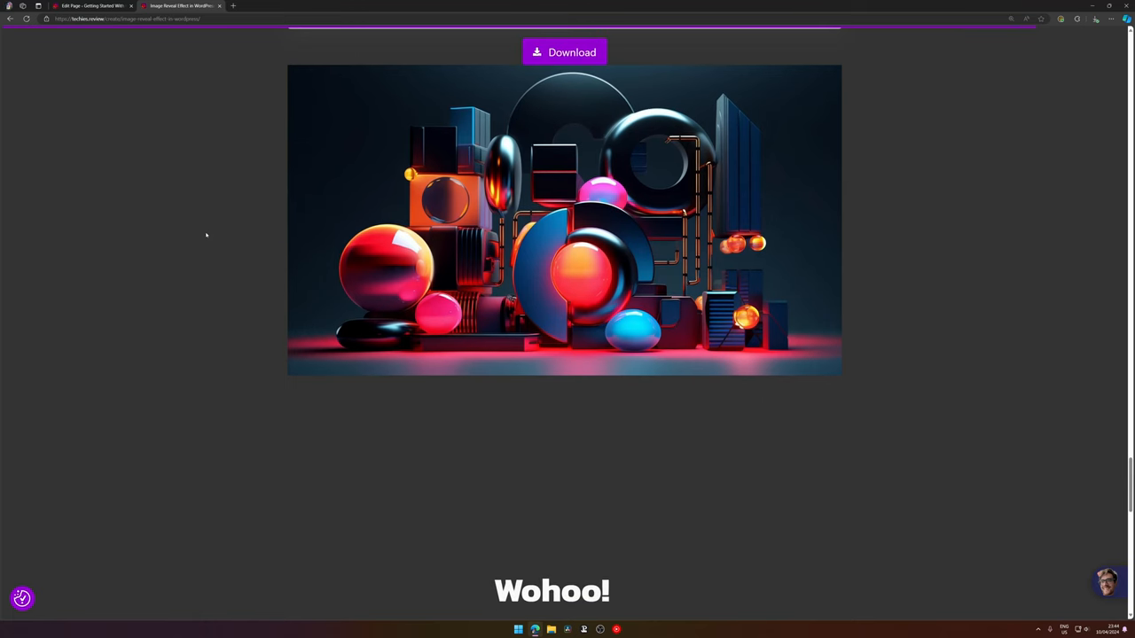
pyautogui.scroll(-3)
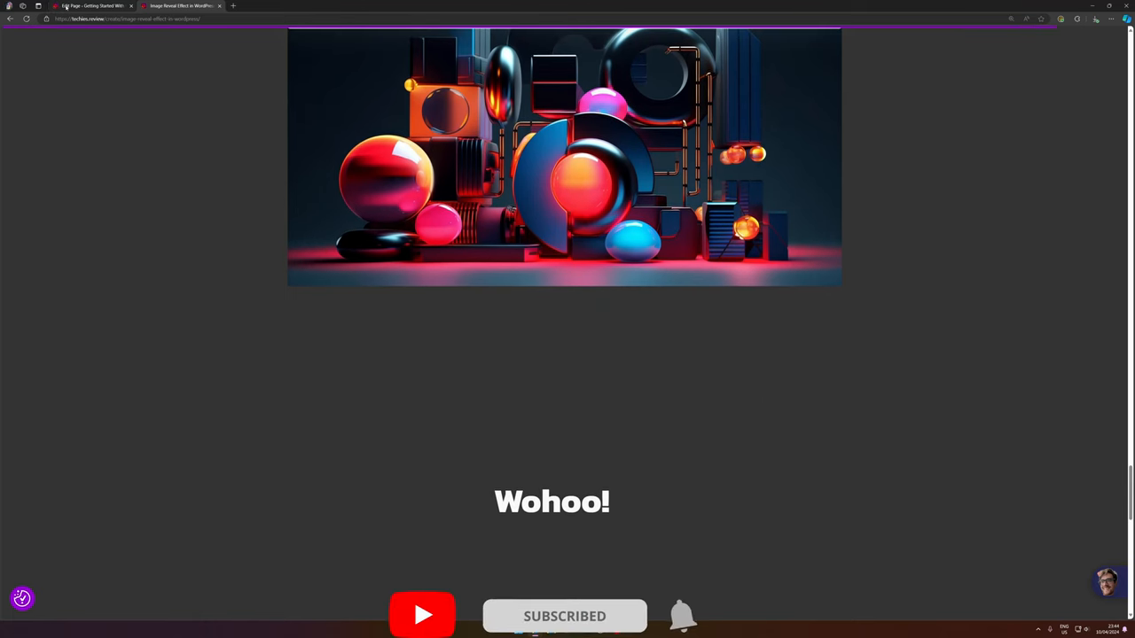
pyautogui.click(177, 6)
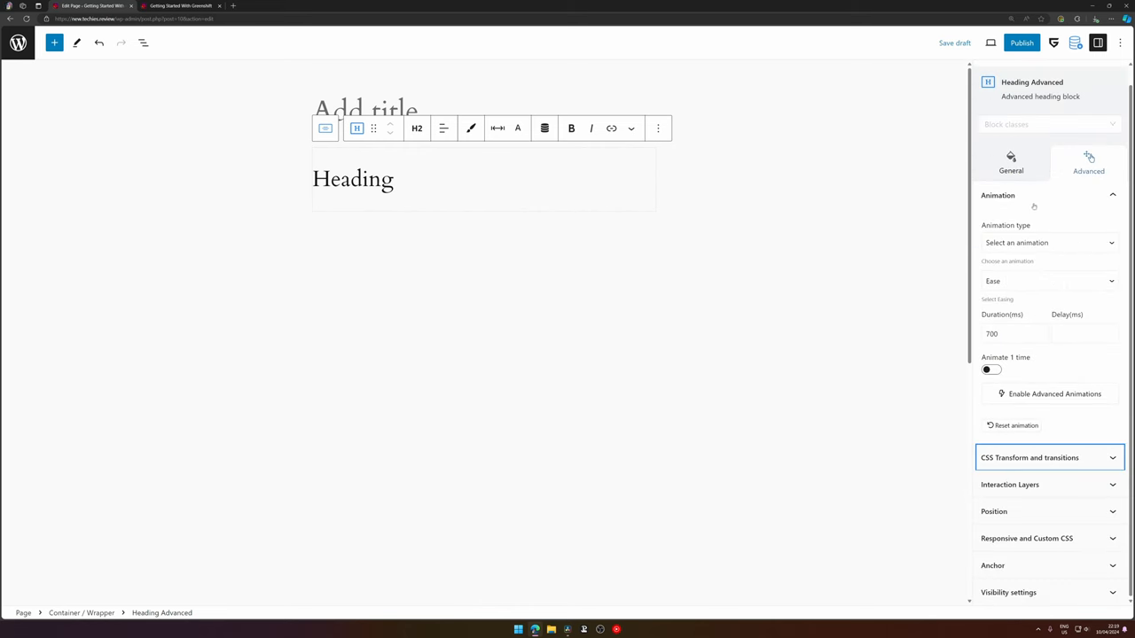
# - Switch to the second browser tab showing the WordPress admin Dashboard
pyautogui.click(1008, 484)
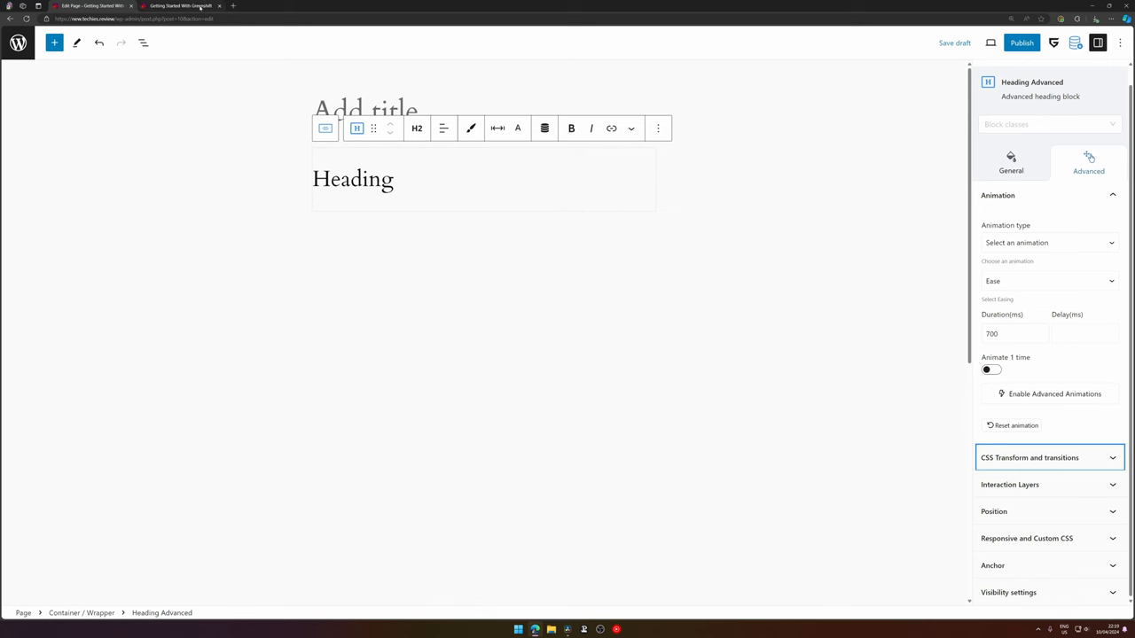
pyautogui.click(182, 6)
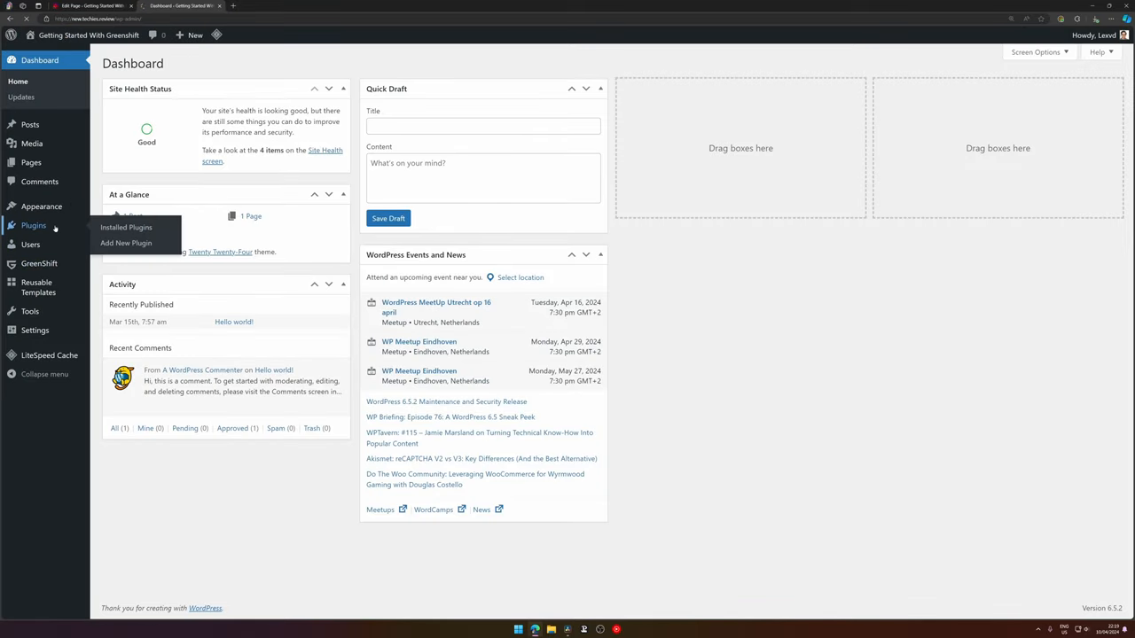
# - Open GreenShift's Manage Licenses page, with every addon shown as activated
pyautogui.click(126, 227)
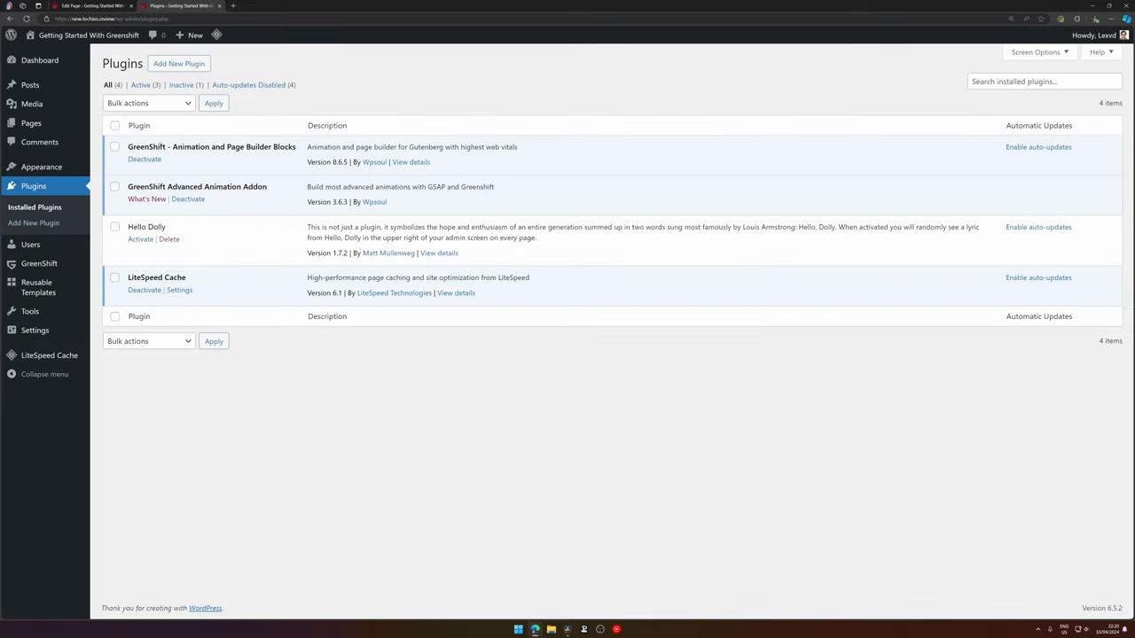
pyautogui.moveTo(142, 186); pyautogui.dragTo(241, 186)
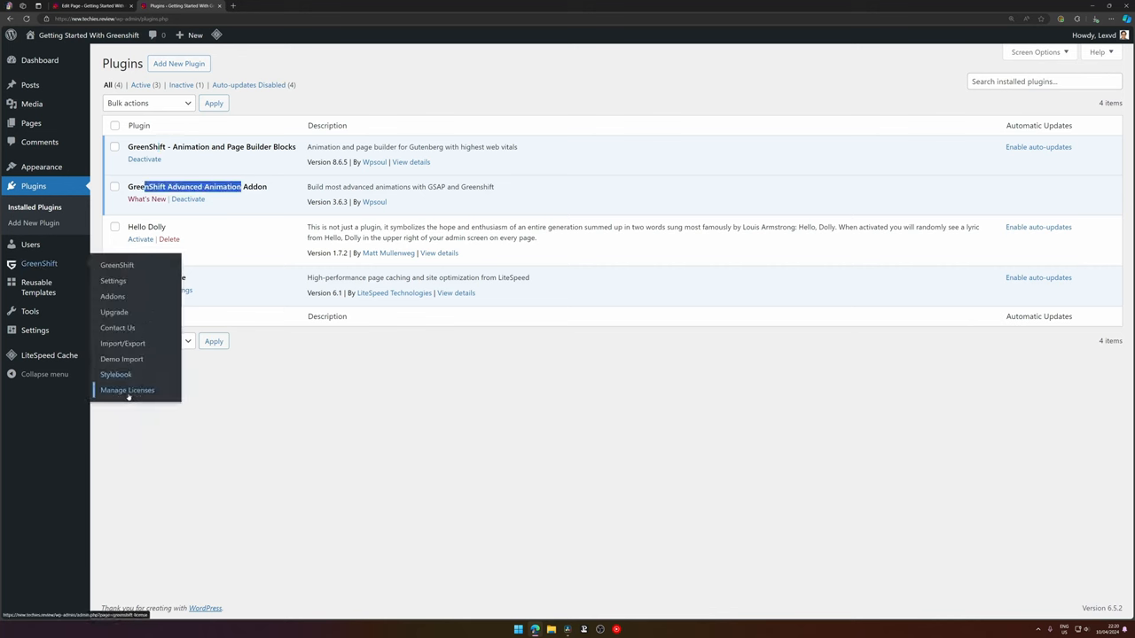
pyautogui.moveTo(116, 374)
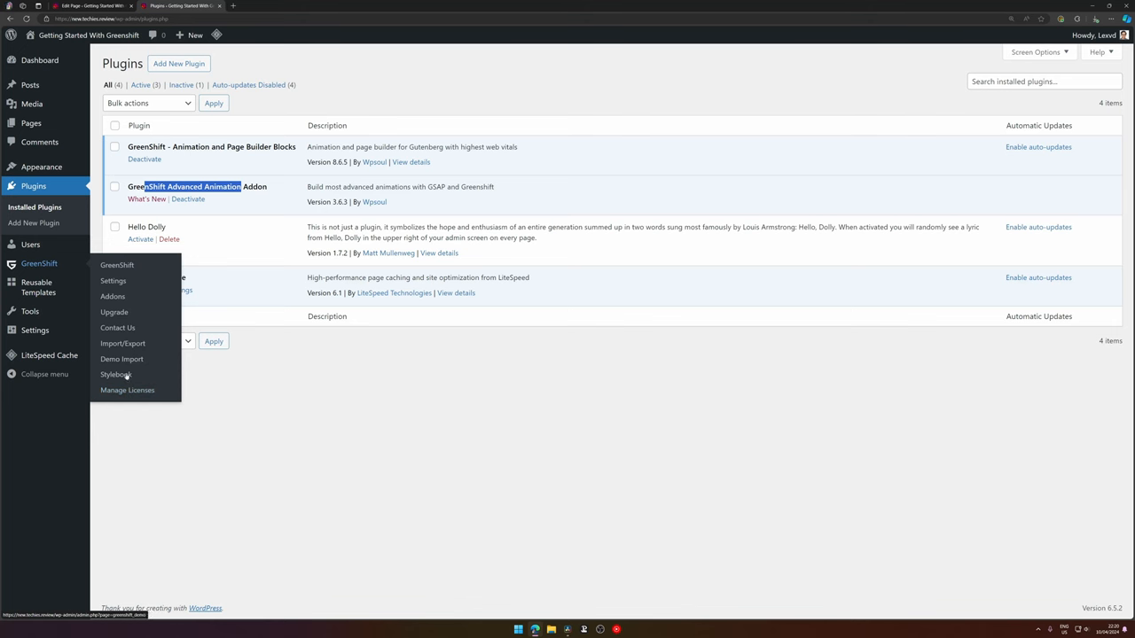
pyautogui.click(127, 390)
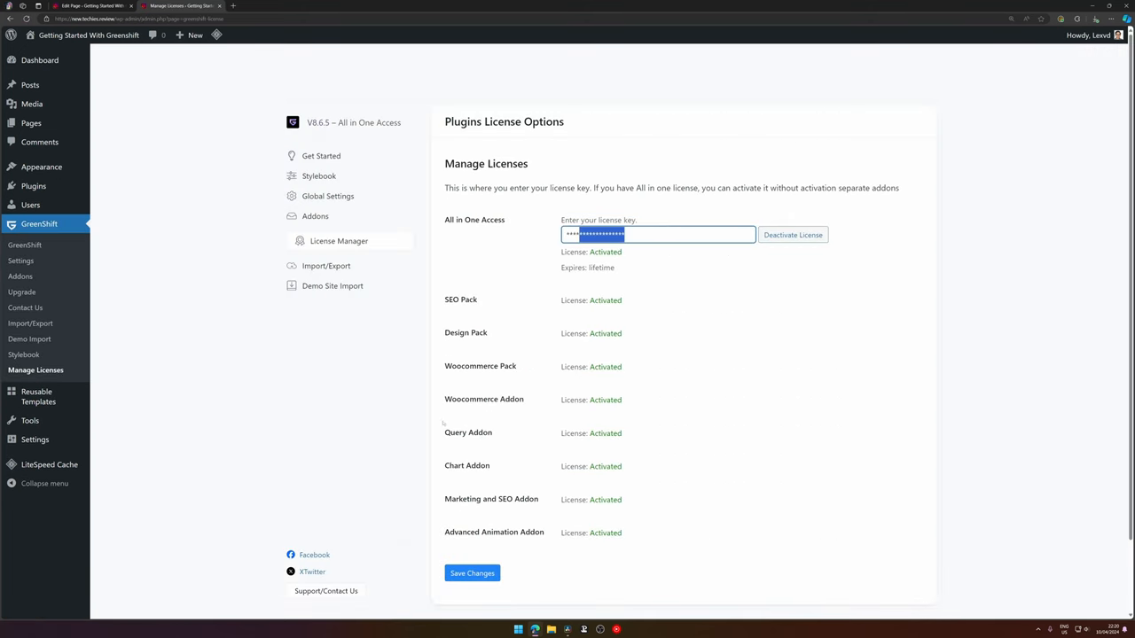
pyautogui.moveTo(246, 158)
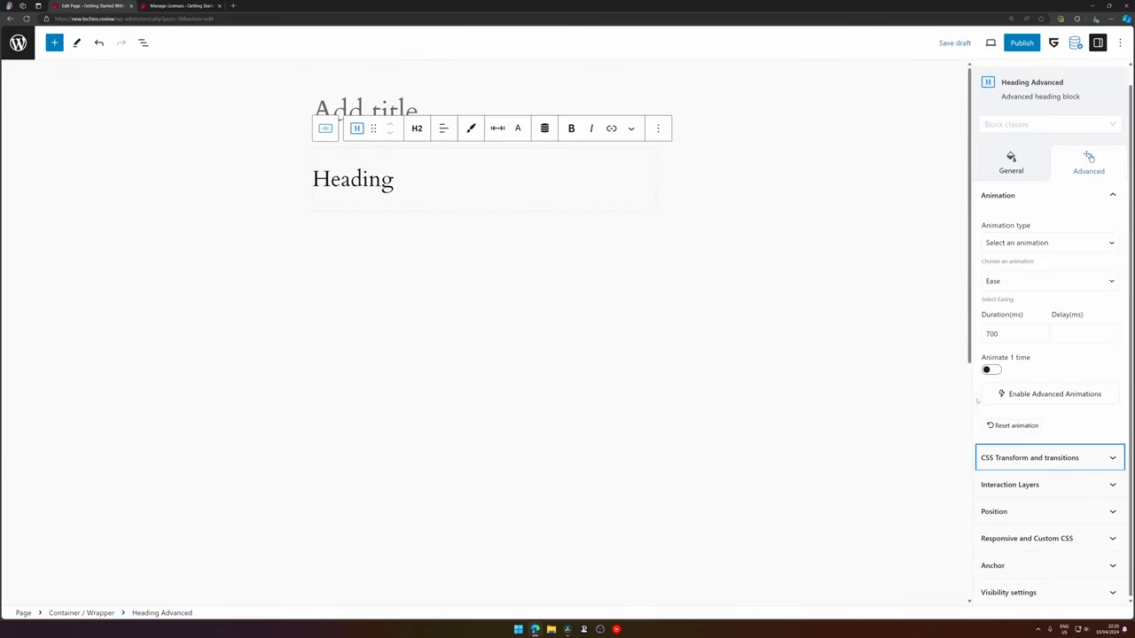
# - Enable an advanced Text animation with the heading split into characters
pyautogui.click(1054, 393)
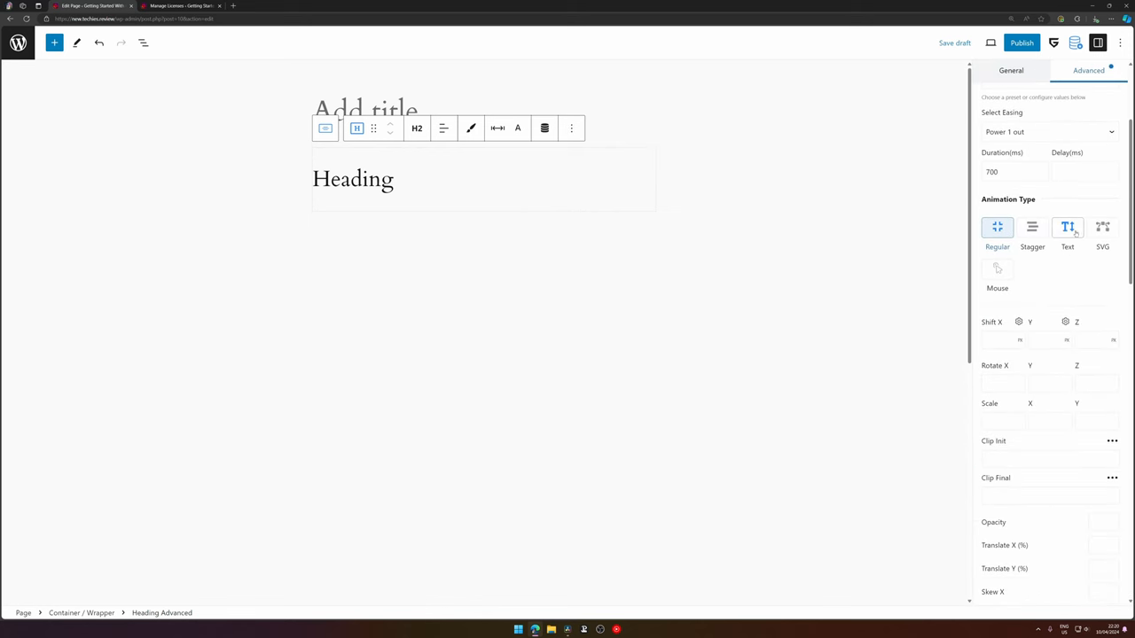
pyautogui.click(1068, 232)
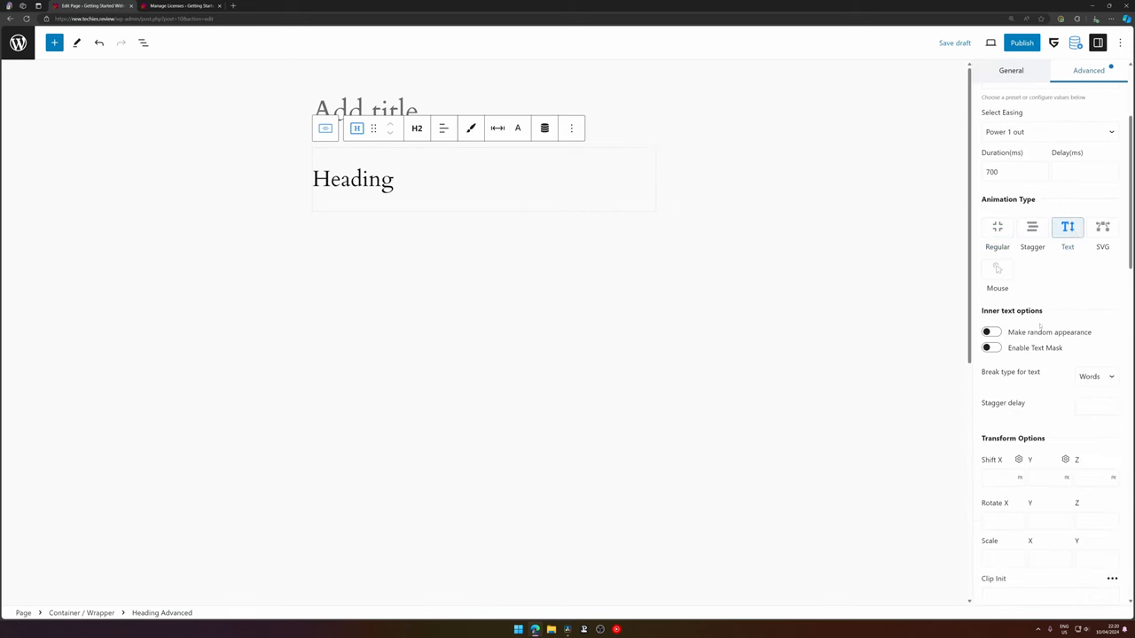
pyautogui.click(1094, 376)
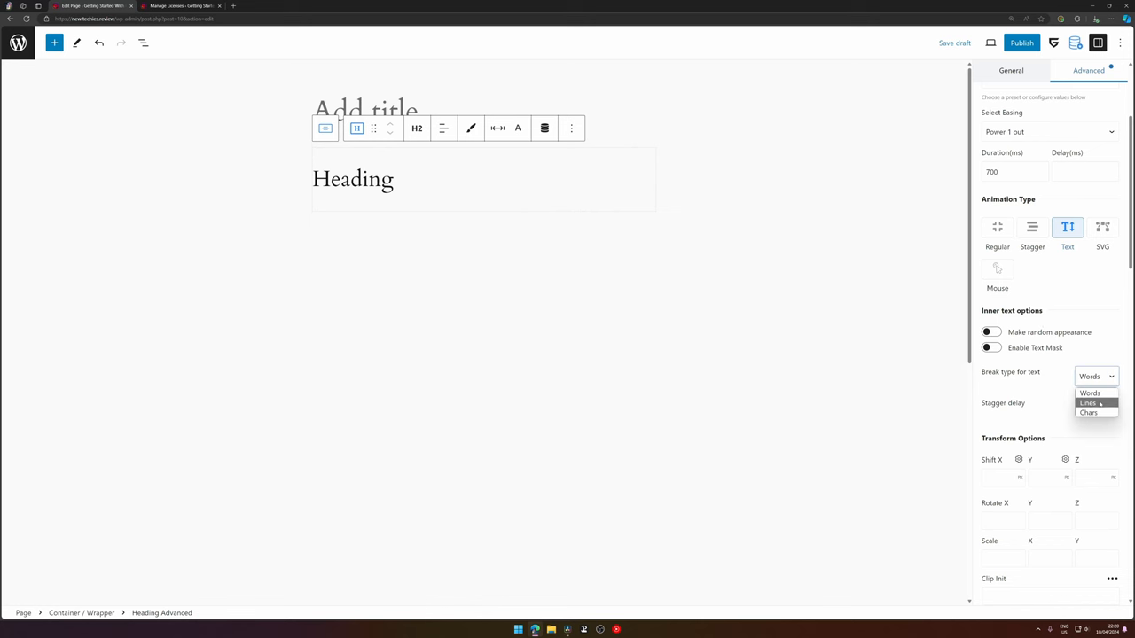
pyautogui.click(1088, 413)
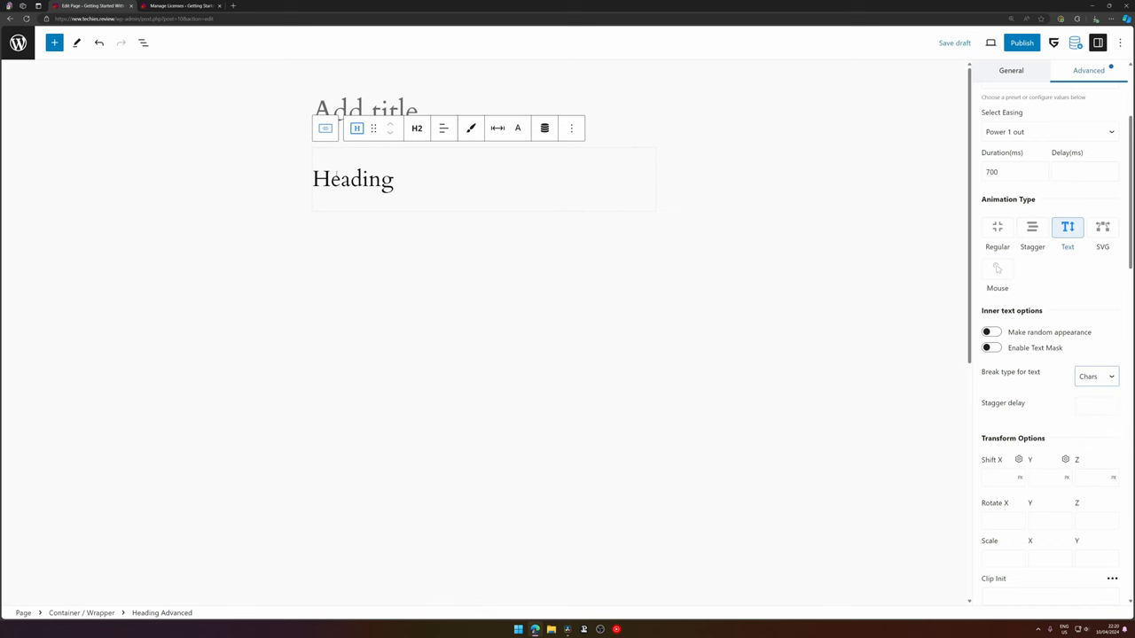
# - Set the character animation's Shift Y to 20 and Opacity to 0
pyautogui.scroll(-3)
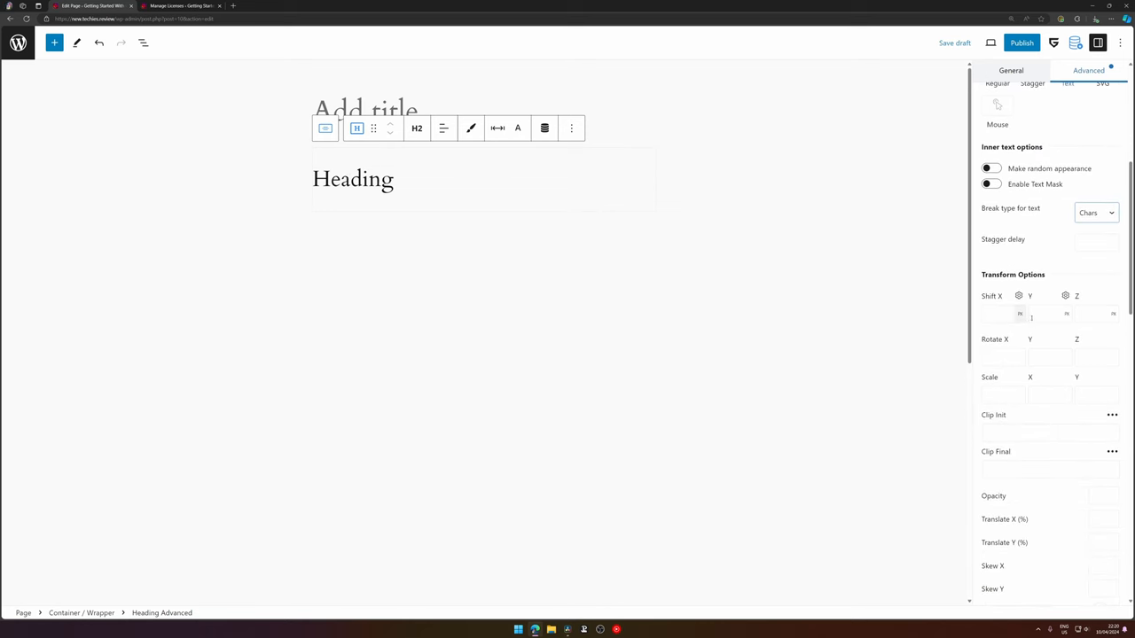
pyautogui.write('20')
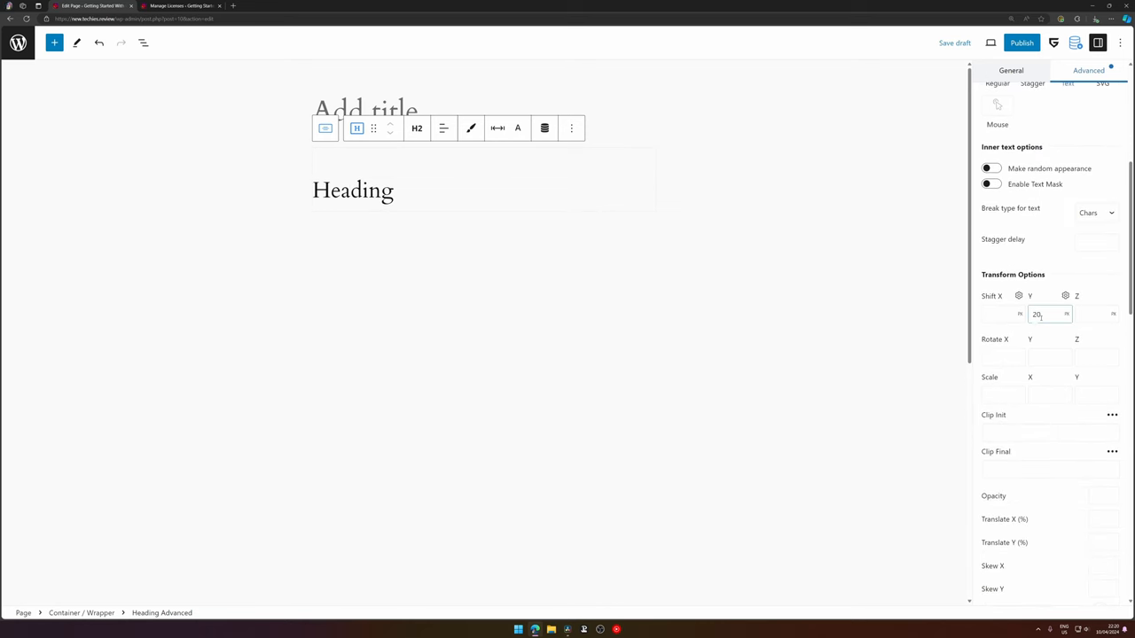
pyautogui.scroll(-3)
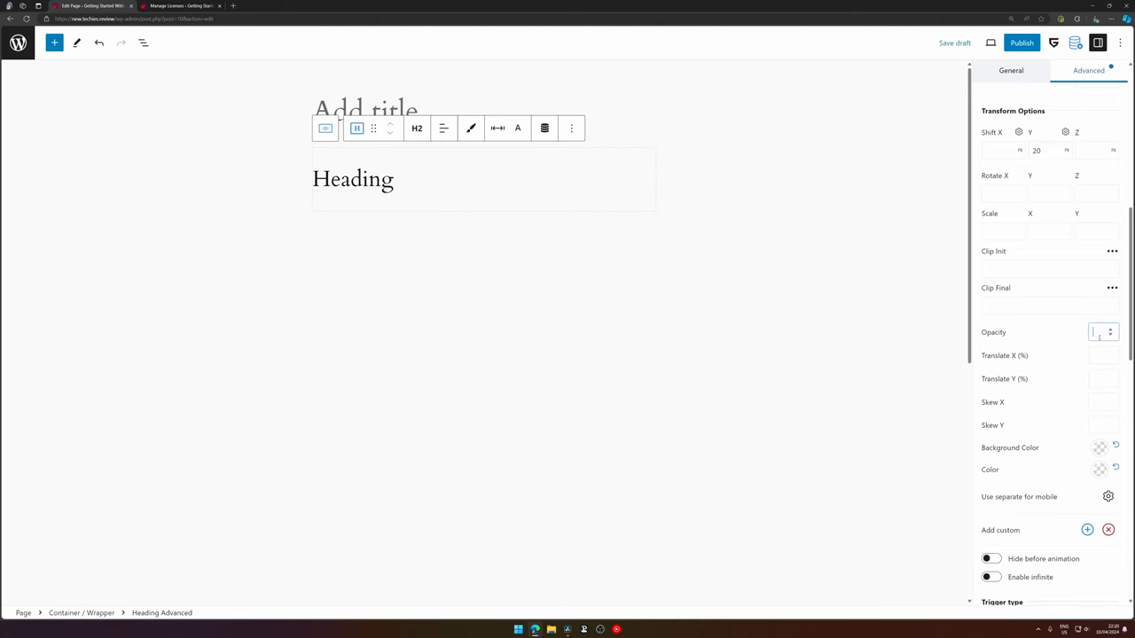
pyautogui.write('0')
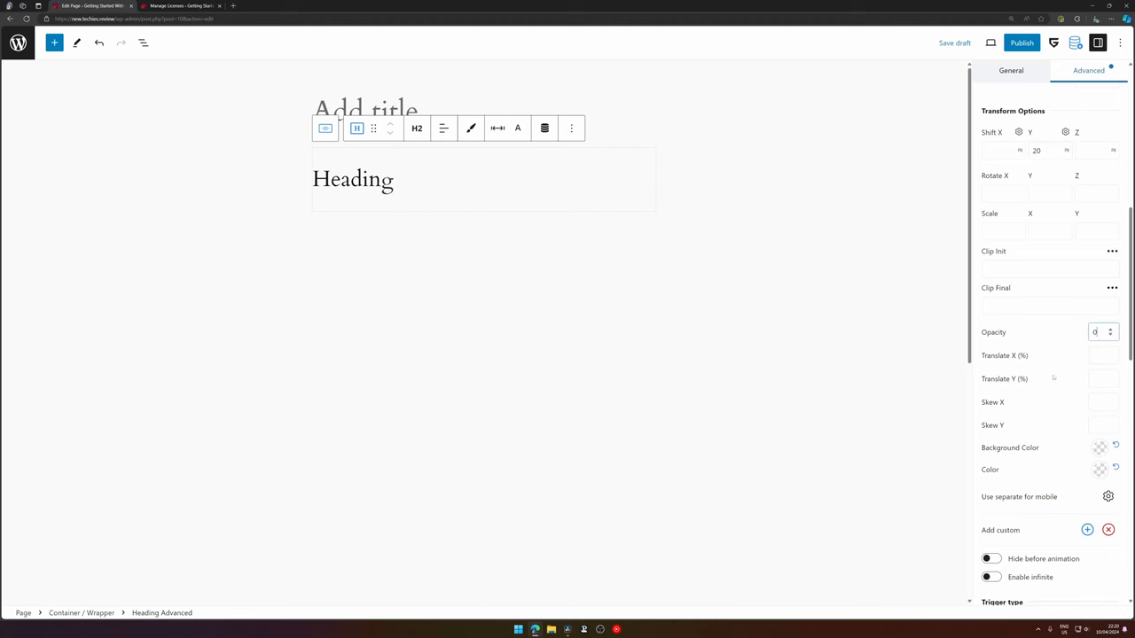
pyautogui.moveTo(471, 128)
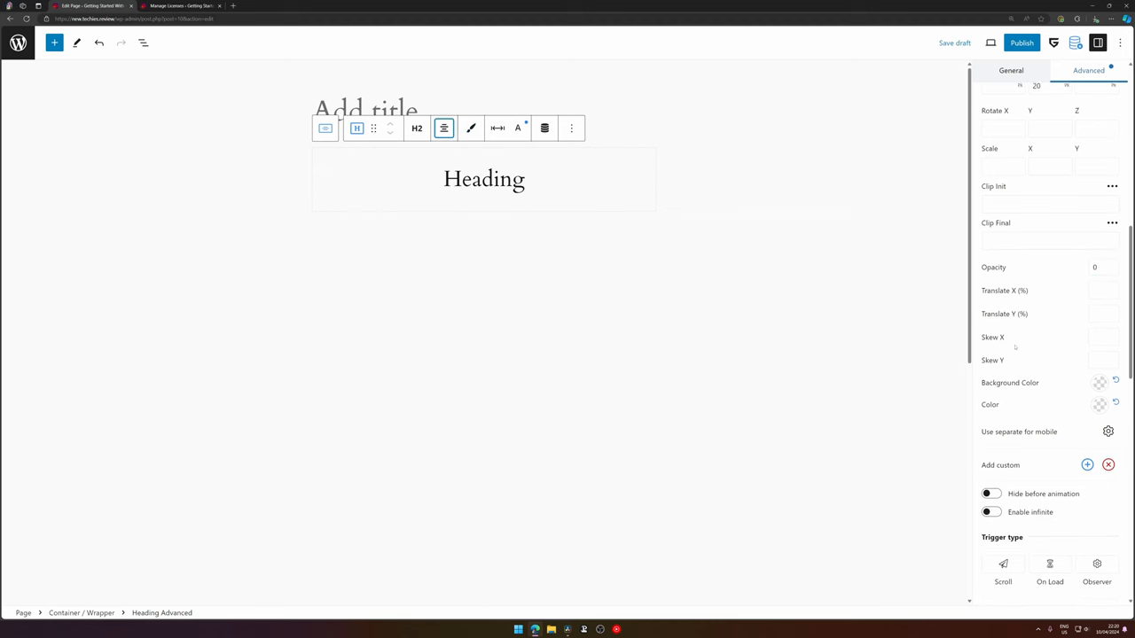
pyautogui.scroll(-3)
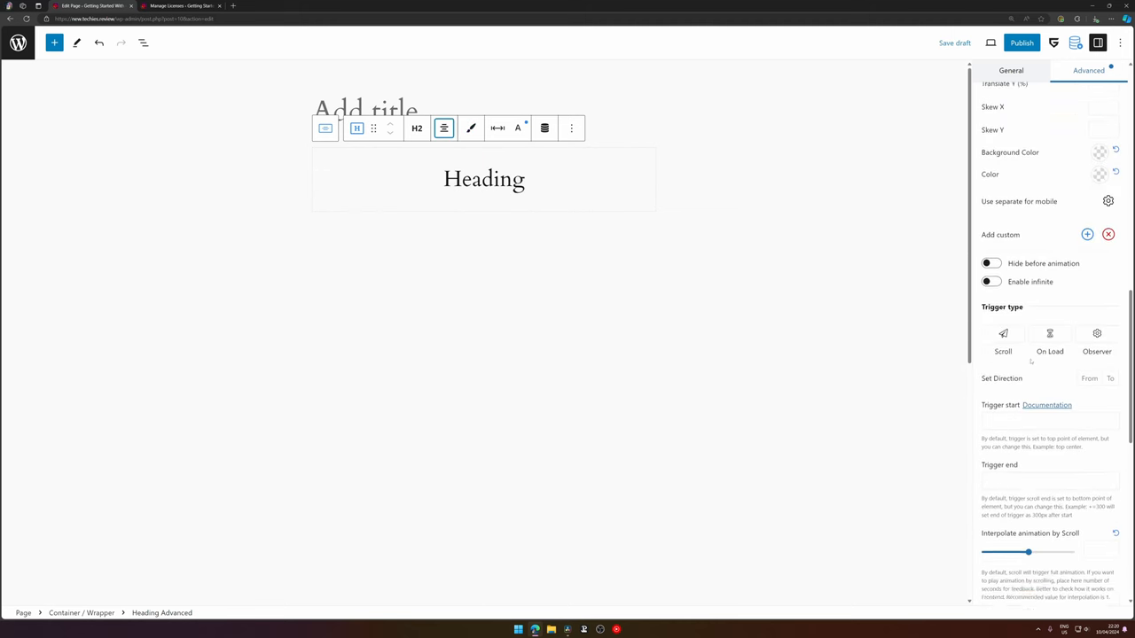
pyautogui.scroll(-3)
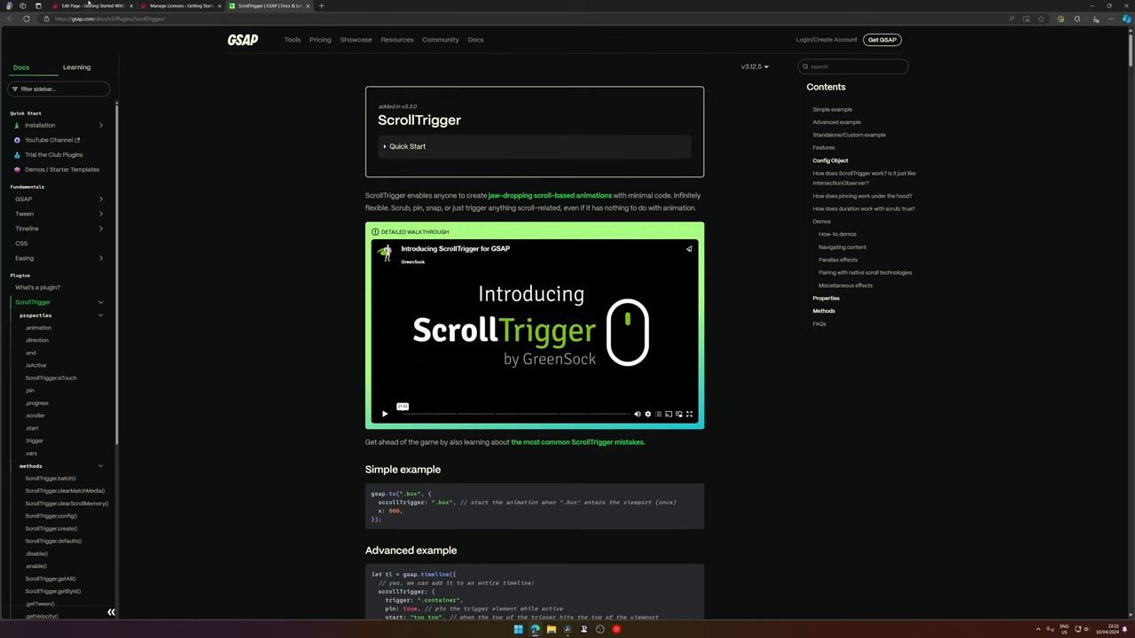
pyautogui.click(92, 6)
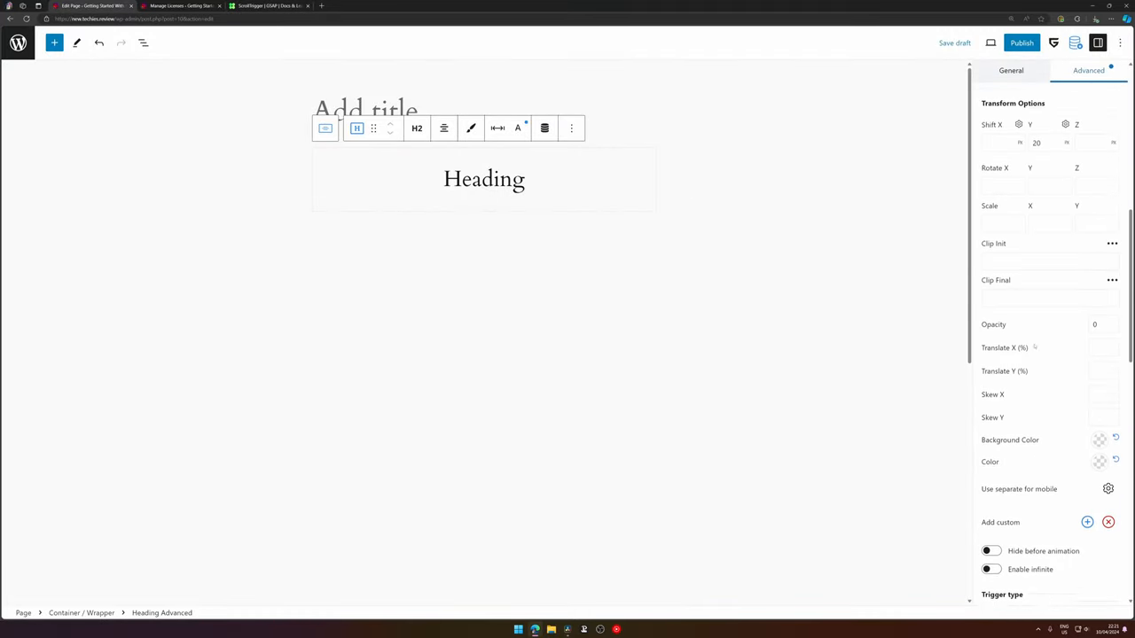
# - Scroll down the Animation panel to disable advanced animations, keeping Ease easing at 700 ms
pyautogui.scroll(-3)
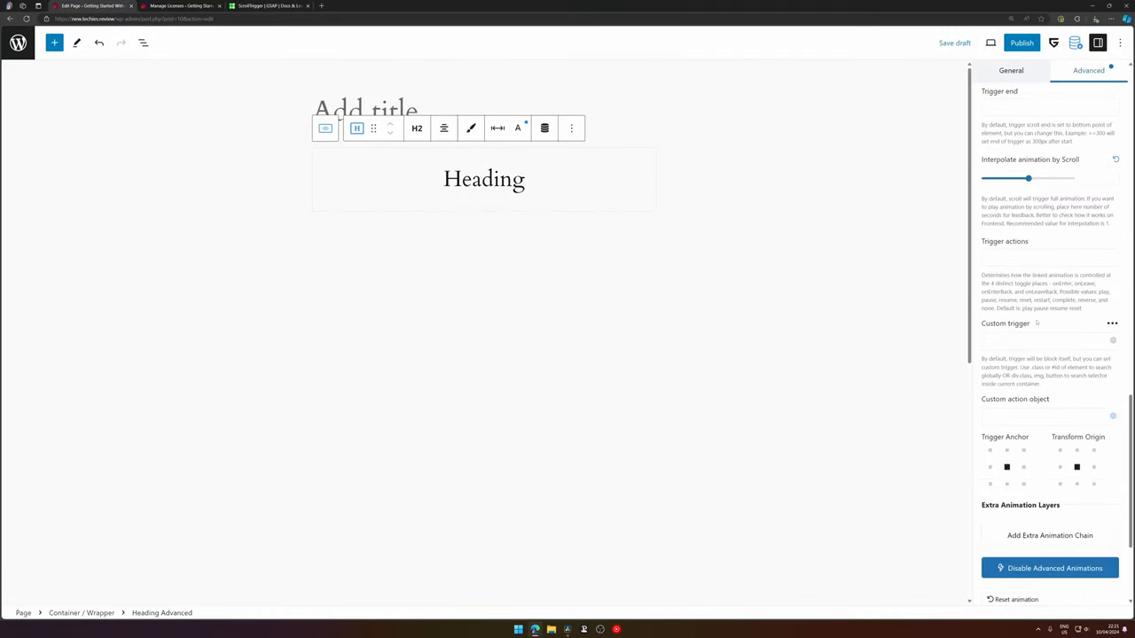
pyautogui.scroll(-3)
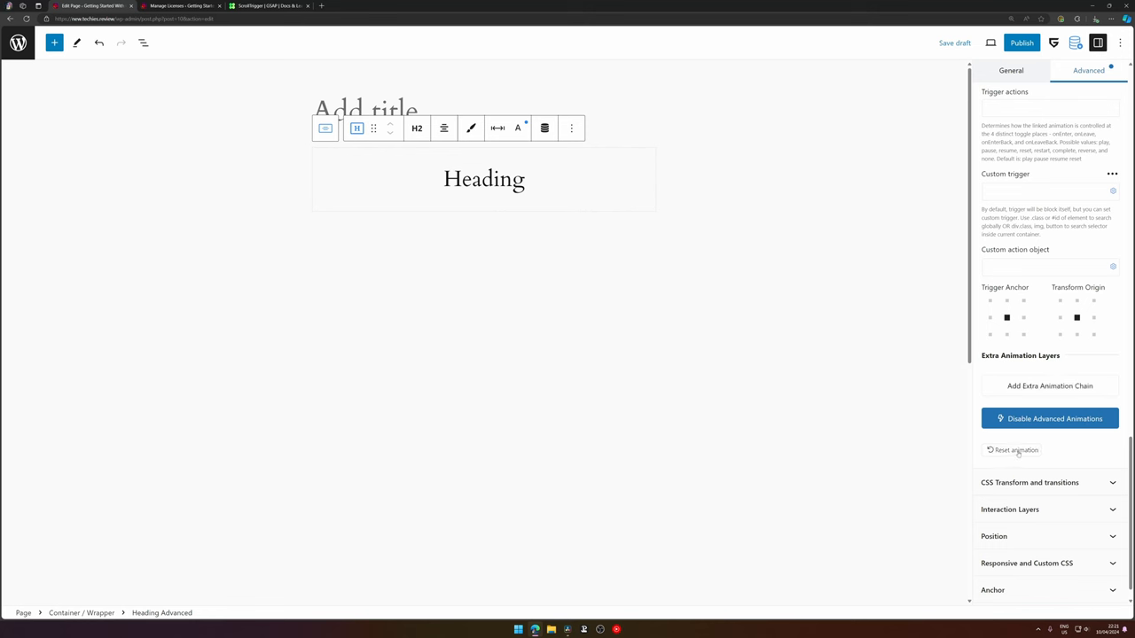
pyautogui.moveTo(1018, 450)
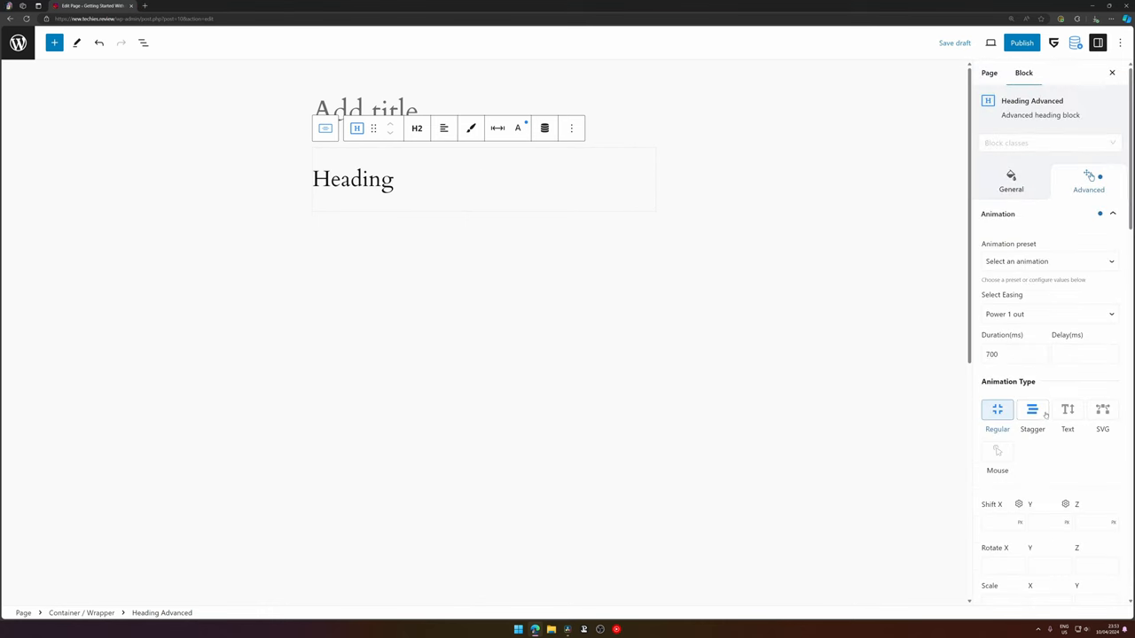
pyautogui.scroll(-3)
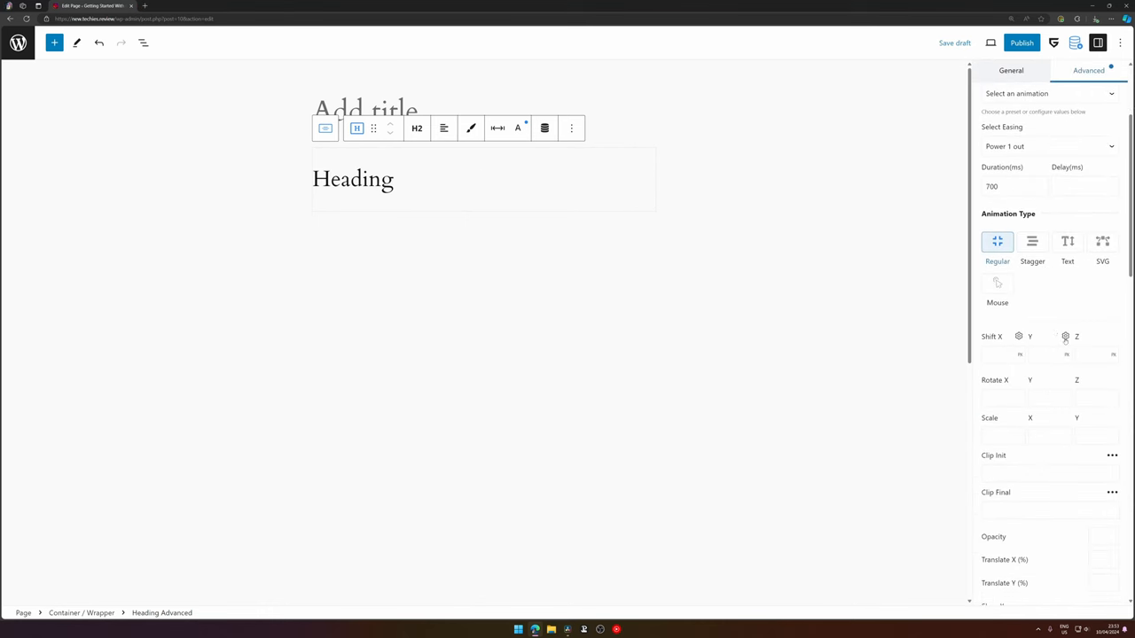
pyautogui.scroll(-3)
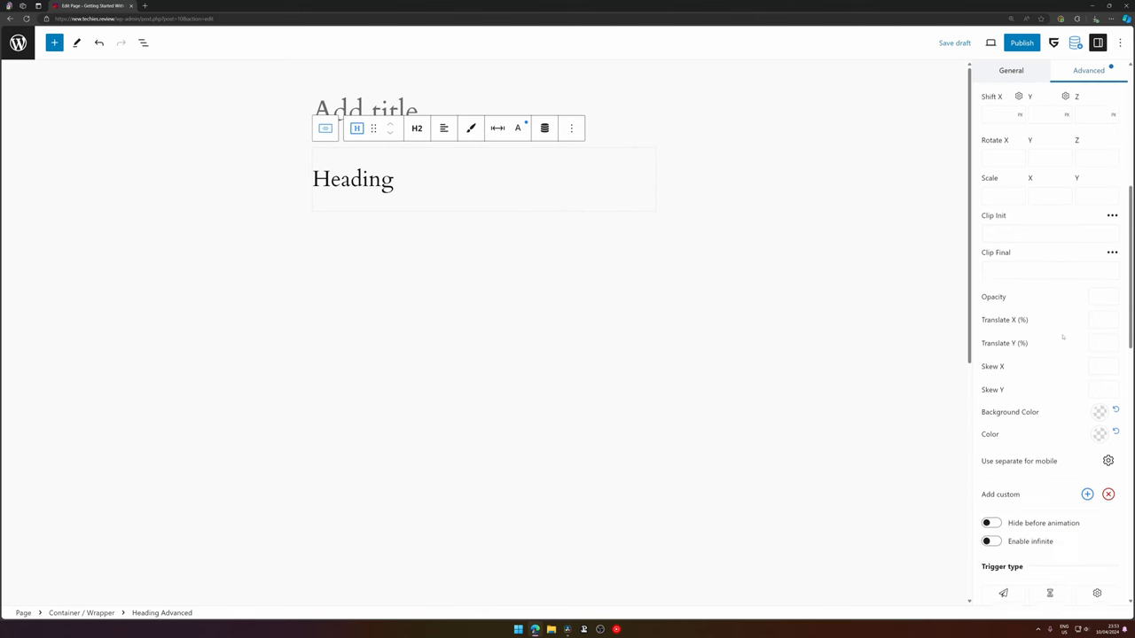
pyautogui.scroll(-3)
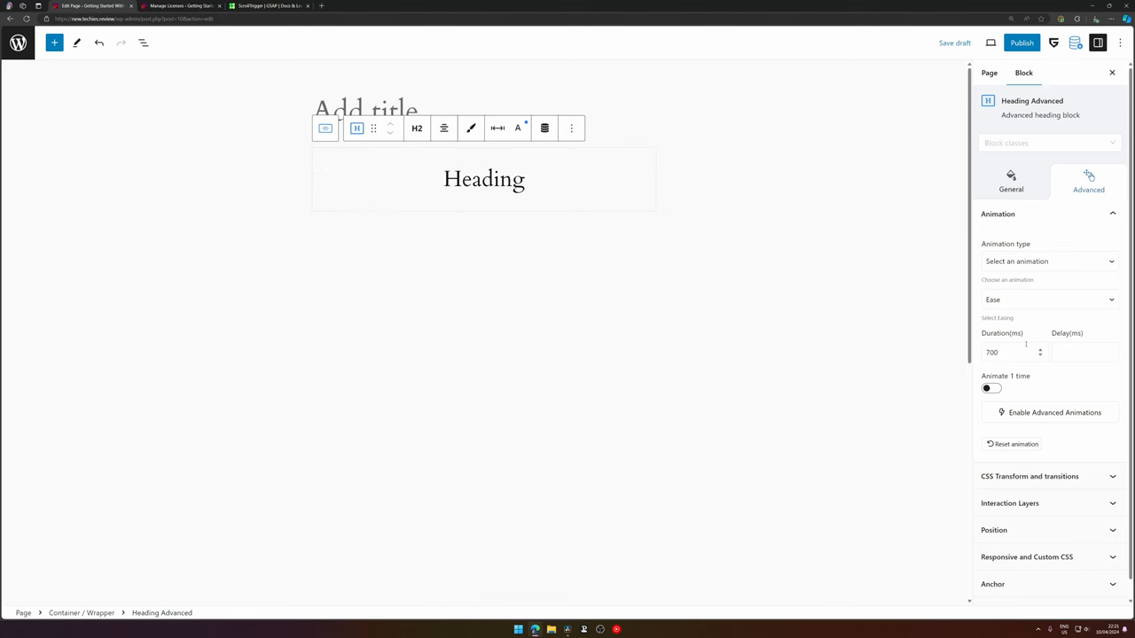
pyautogui.moveTo(1080, 223)
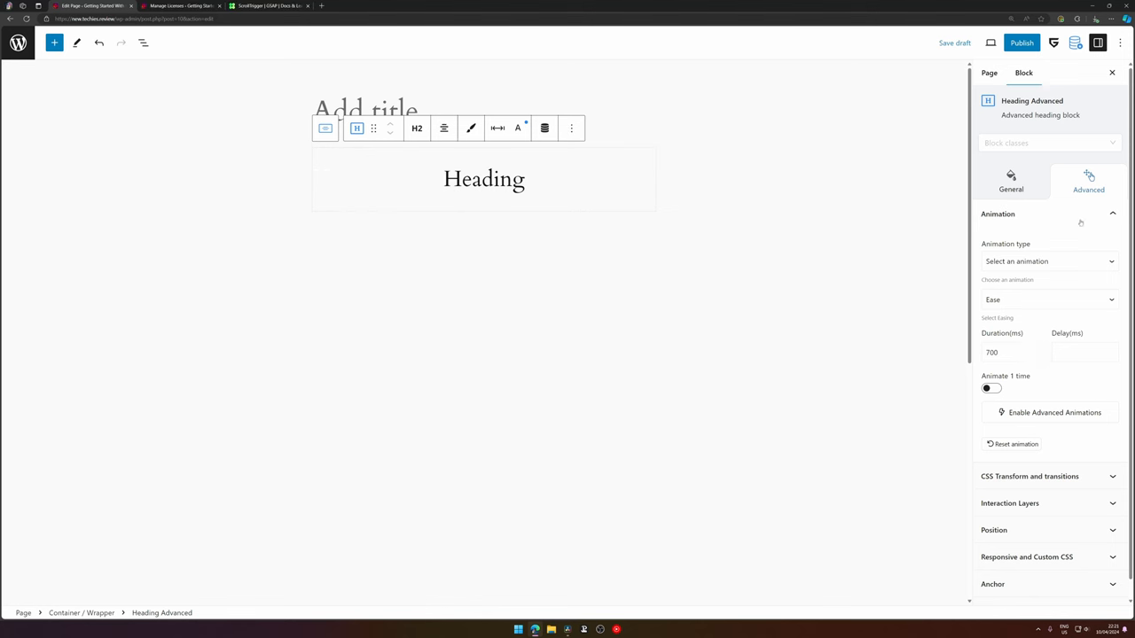
# - Expand the Advanced tab's CSS Transform and transitions section, showing Creative Bezier easing and empty transforms
pyautogui.scroll(-3)
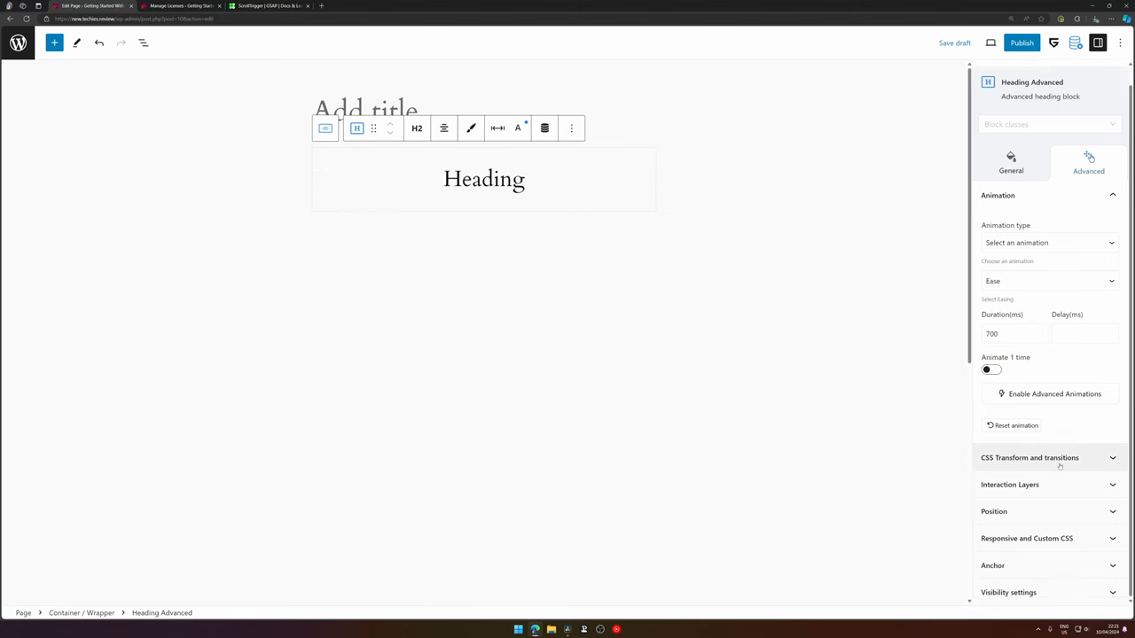
pyautogui.click(1046, 242)
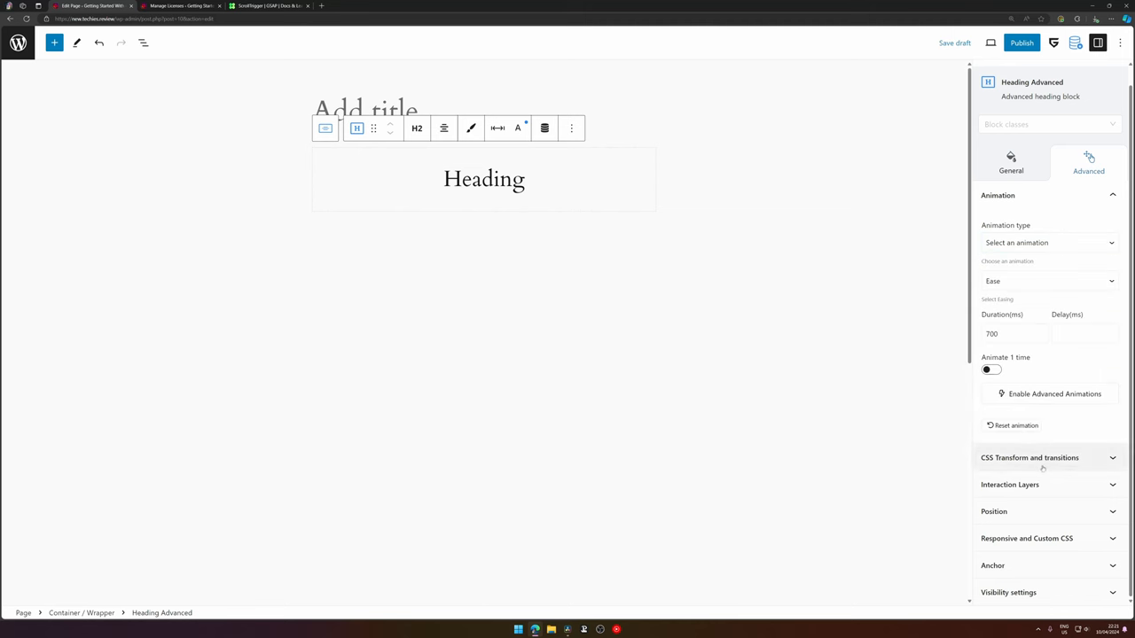
pyautogui.click(1029, 458)
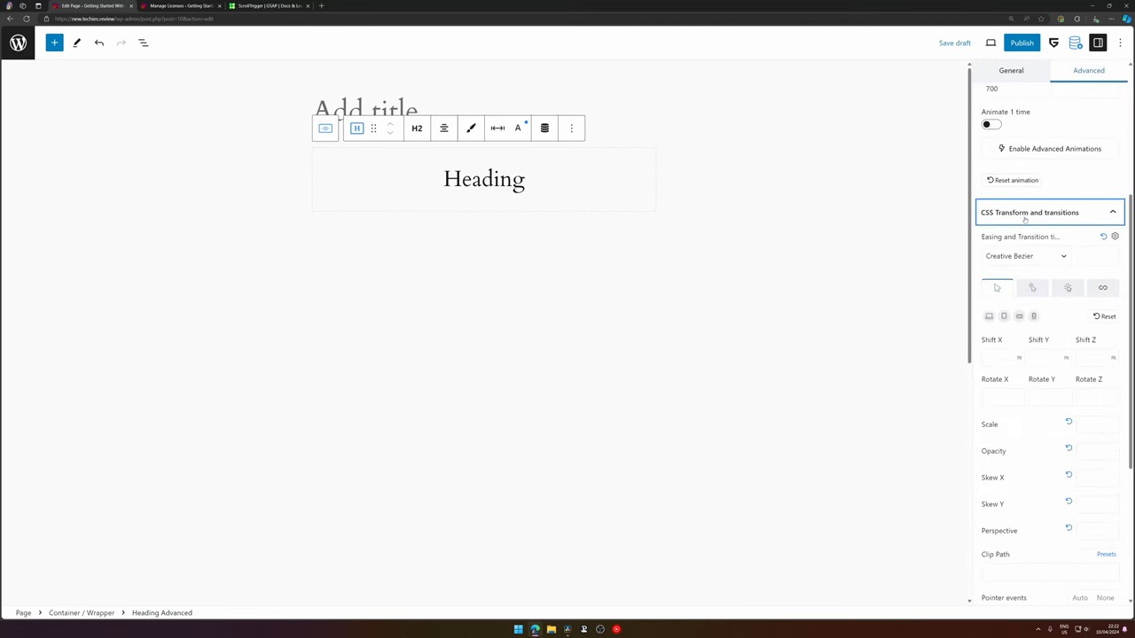
pyautogui.scroll(-3)
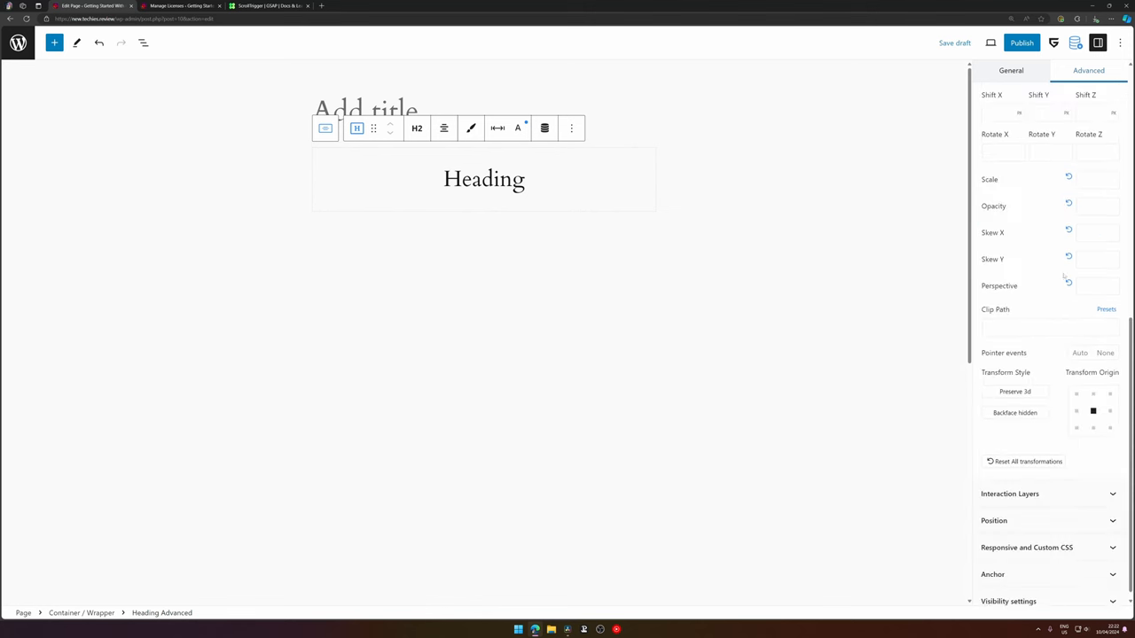
pyautogui.click(1009, 494)
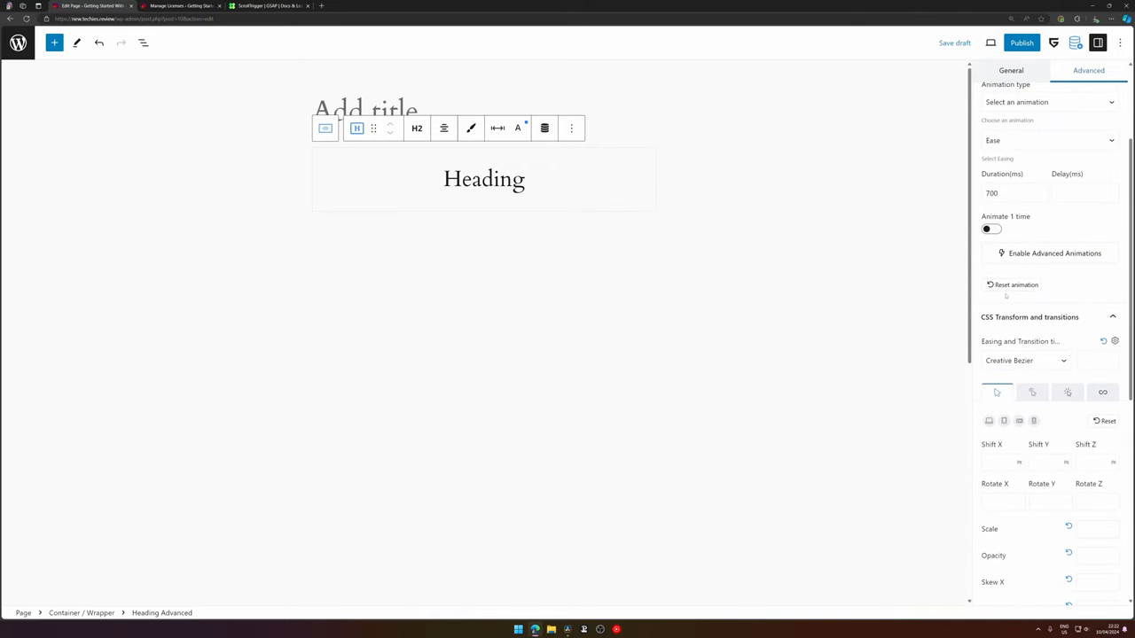
pyautogui.moveTo(1051, 263)
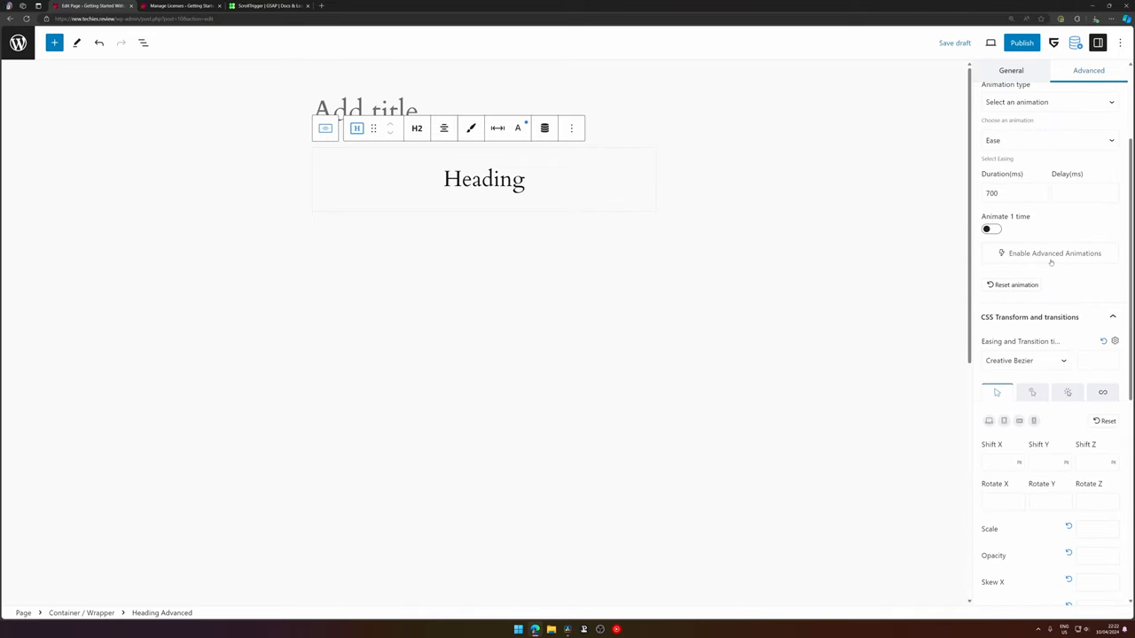